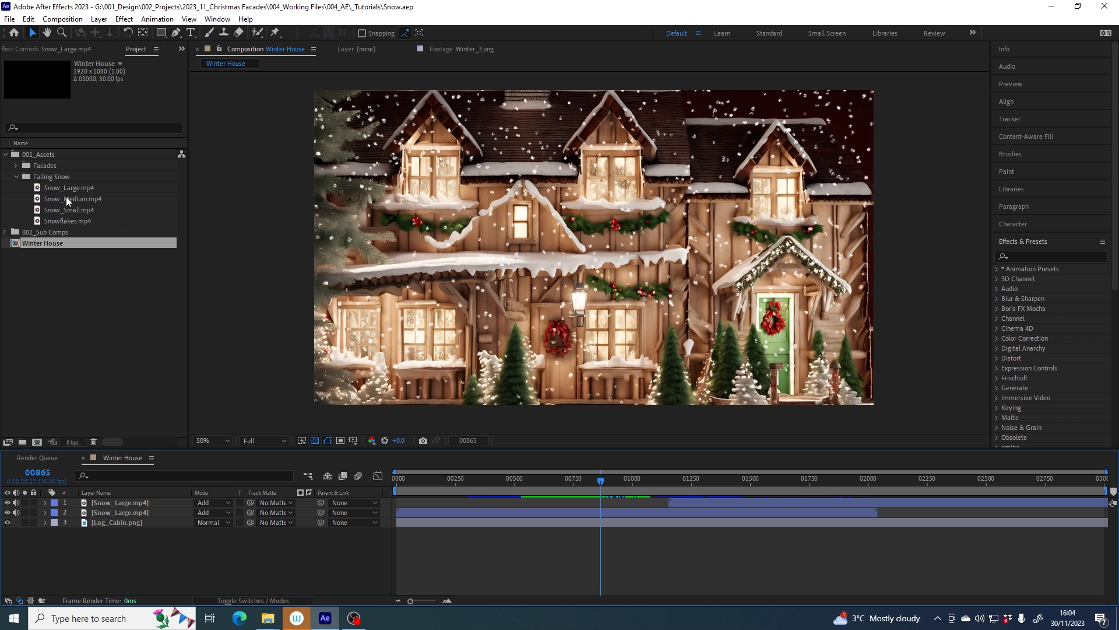
# Step: Clear the snow layers and review the Snow_Small, Snow_Large and Snowflakes clips, returning to Snow_Large
pyautogui.click(75, 198)
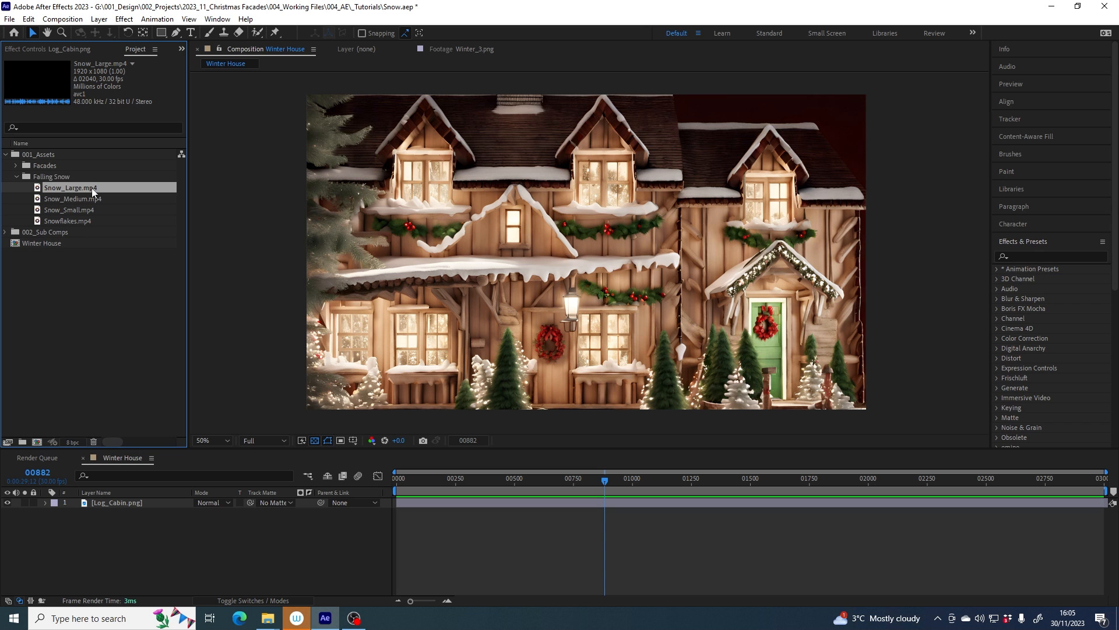
pyautogui.click(70, 209)
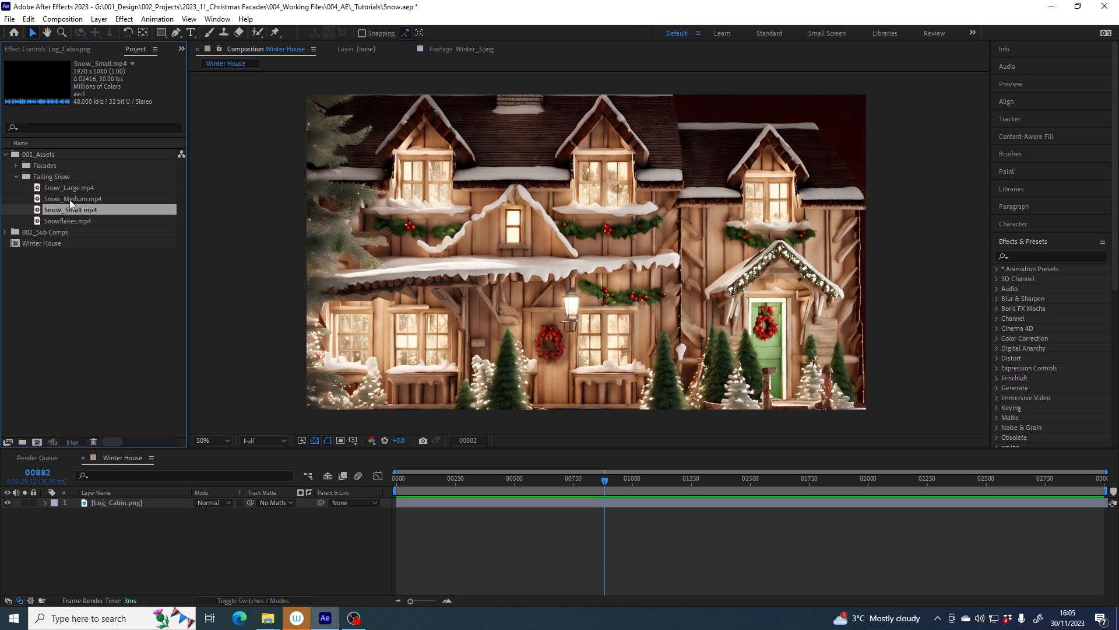
pyautogui.click(70, 187)
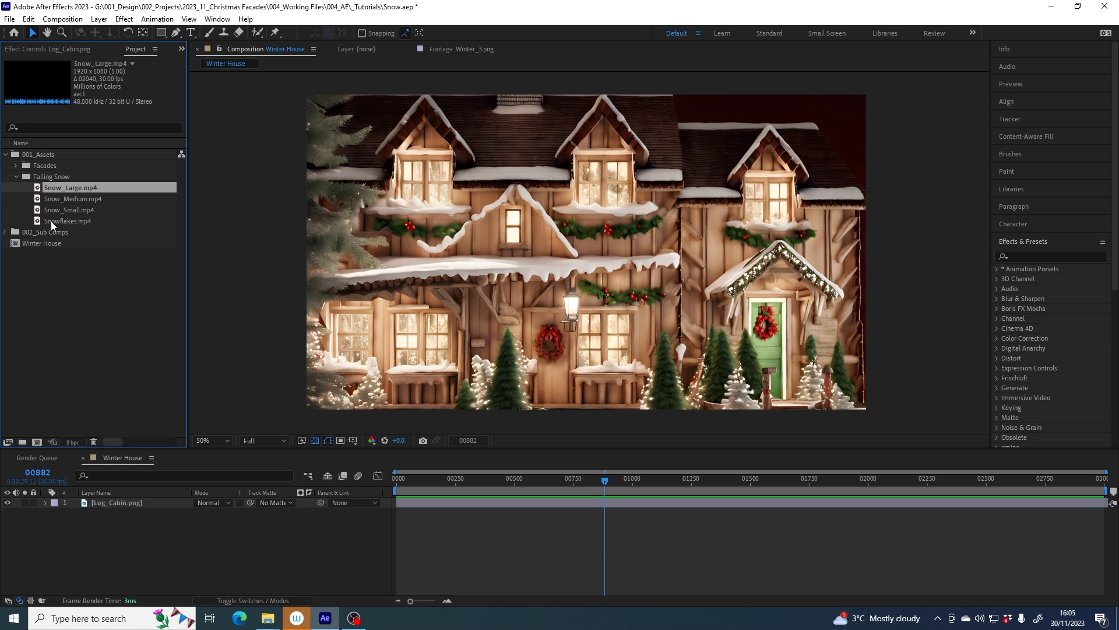
pyautogui.click(69, 221)
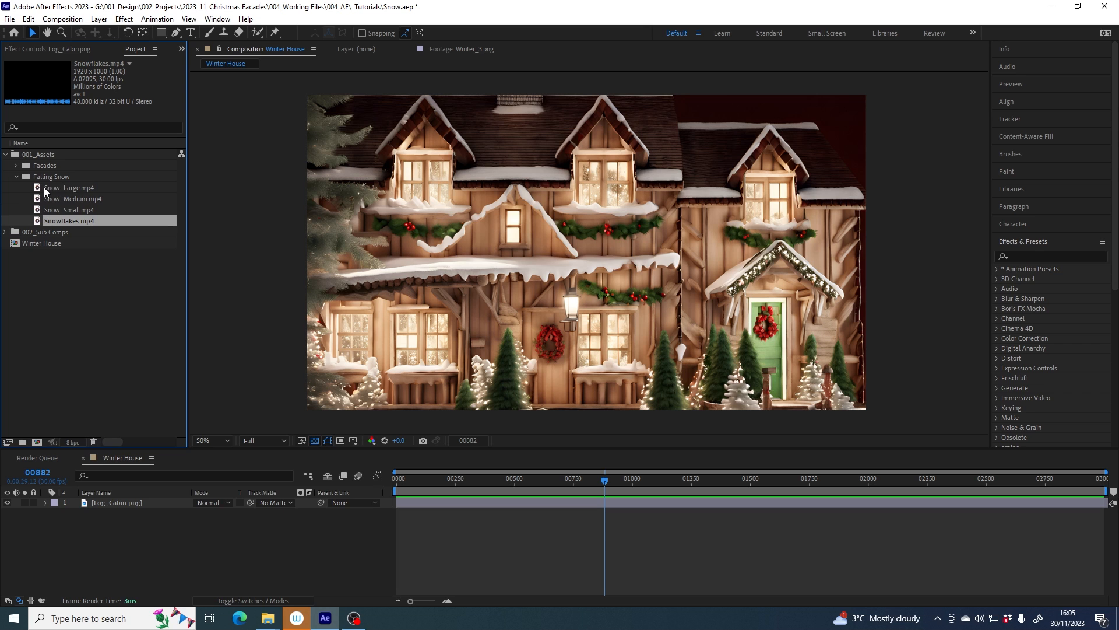
pyautogui.click(69, 187)
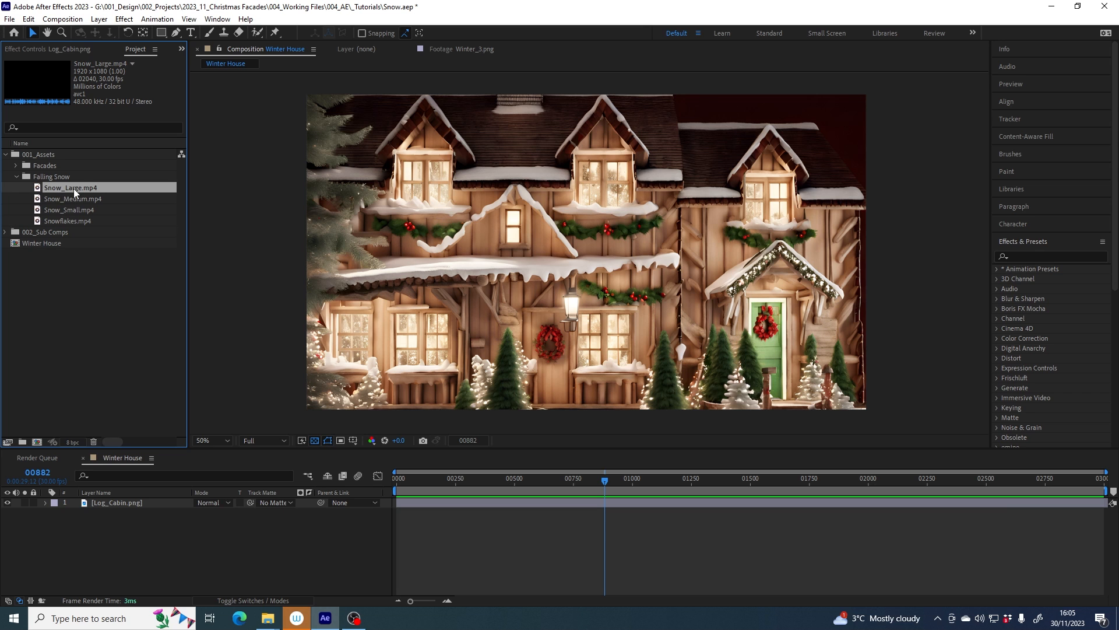
pyautogui.moveTo(371, 200)
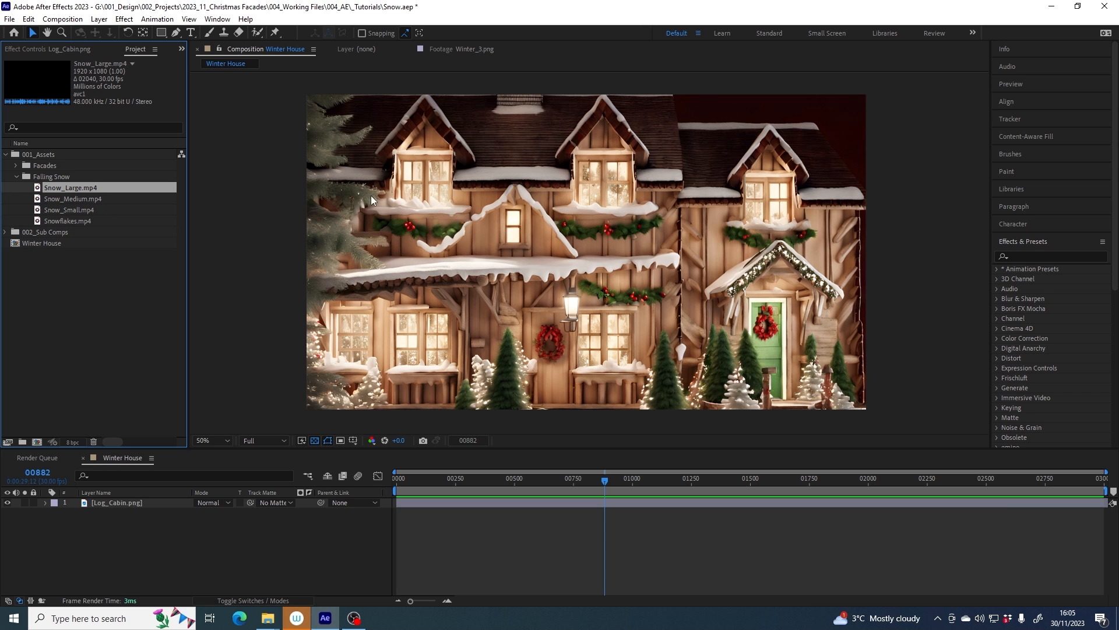
pyautogui.moveTo(84, 212)
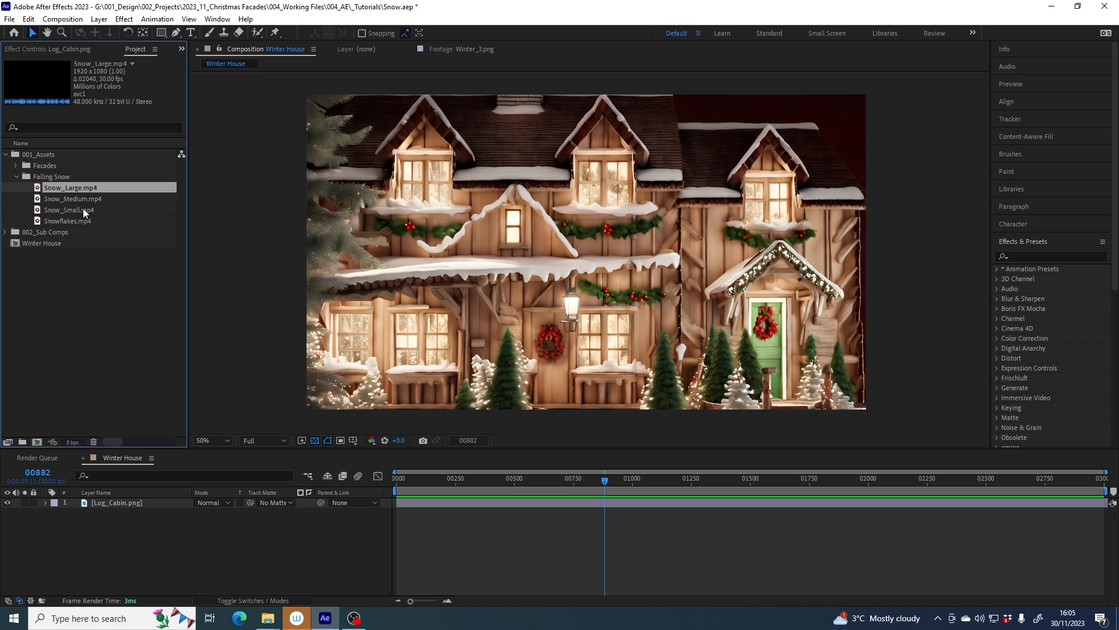
# Step: Preview Snow_Large.mp4 in the Footage viewer and overlay-insert it into Winter House
pyautogui.doubleClick(71, 187)
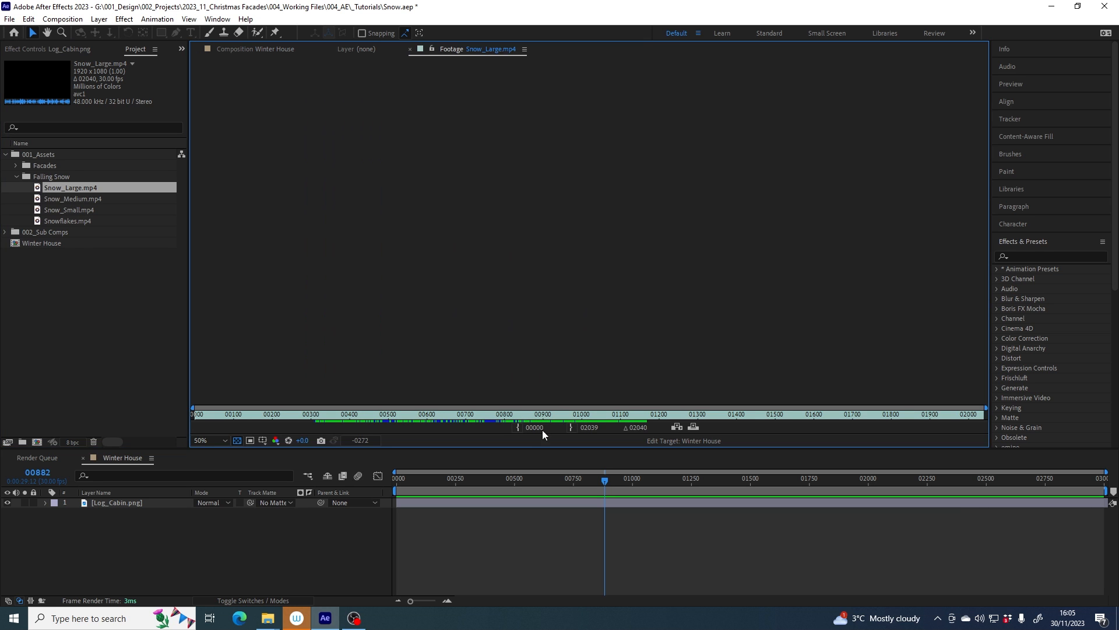
pyautogui.click(521, 428)
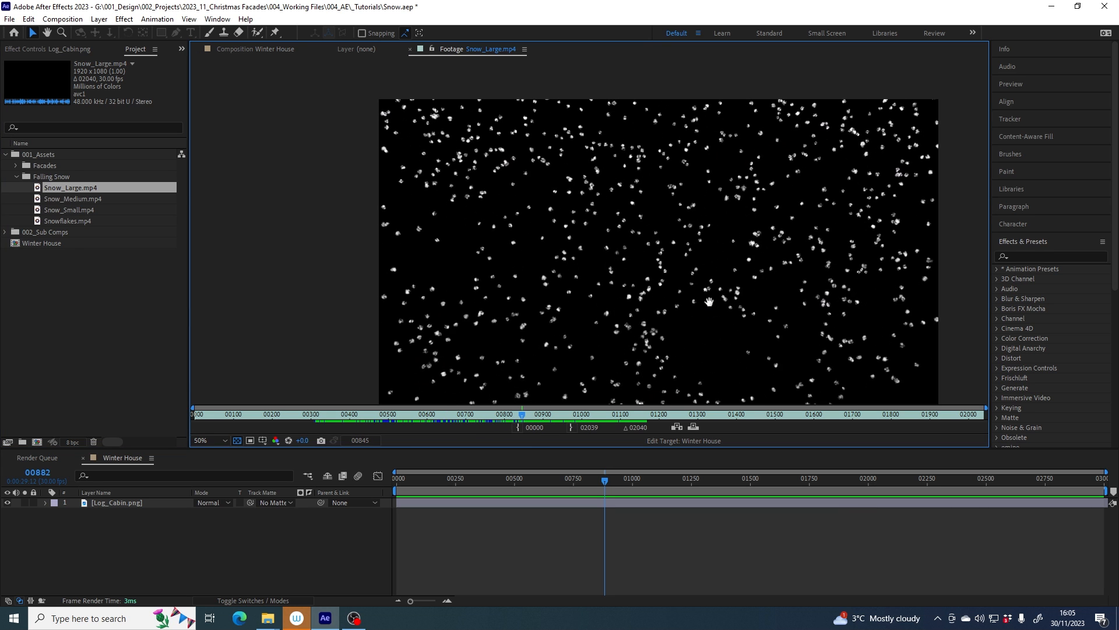
pyautogui.click(253, 49)
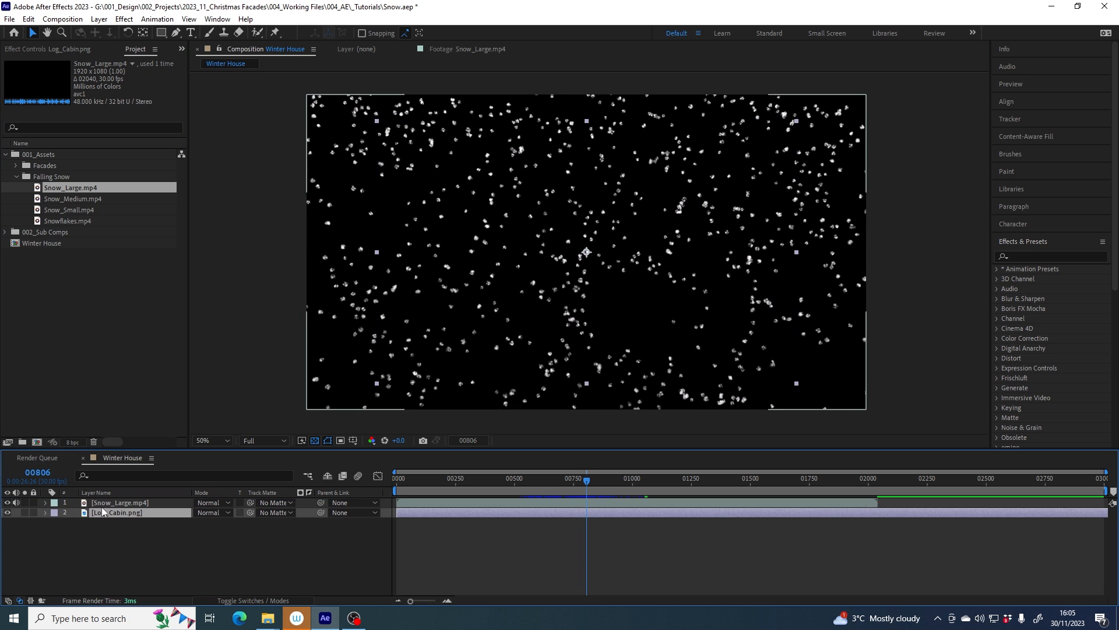
# Step: Switch the Snow_Large layer's blending mode to Screen
pyautogui.click(119, 502)
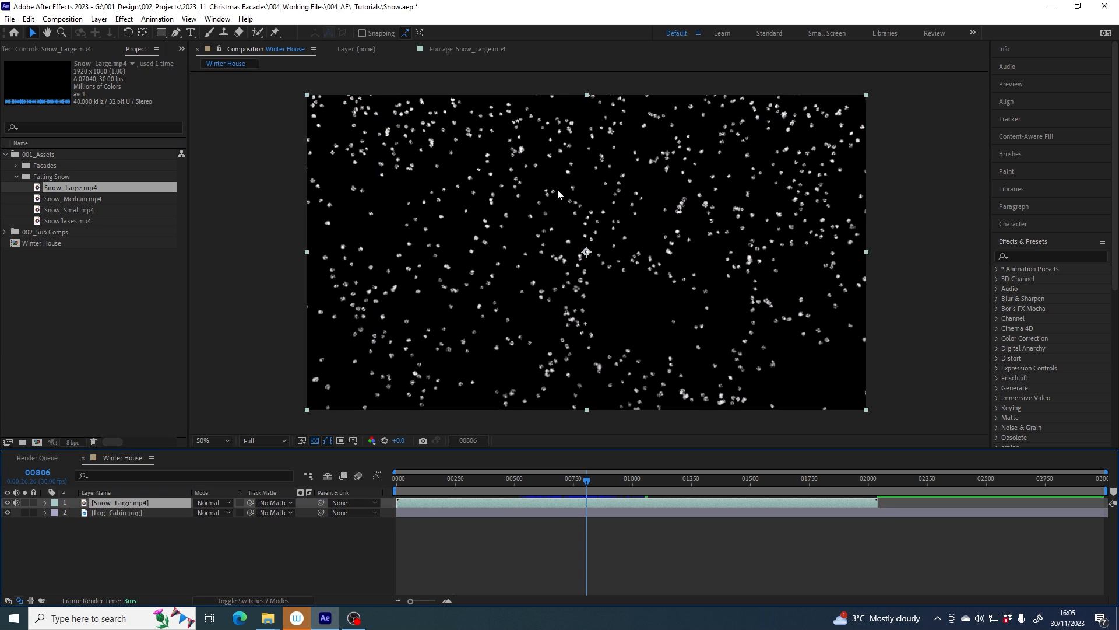
pyautogui.moveTo(632, 288)
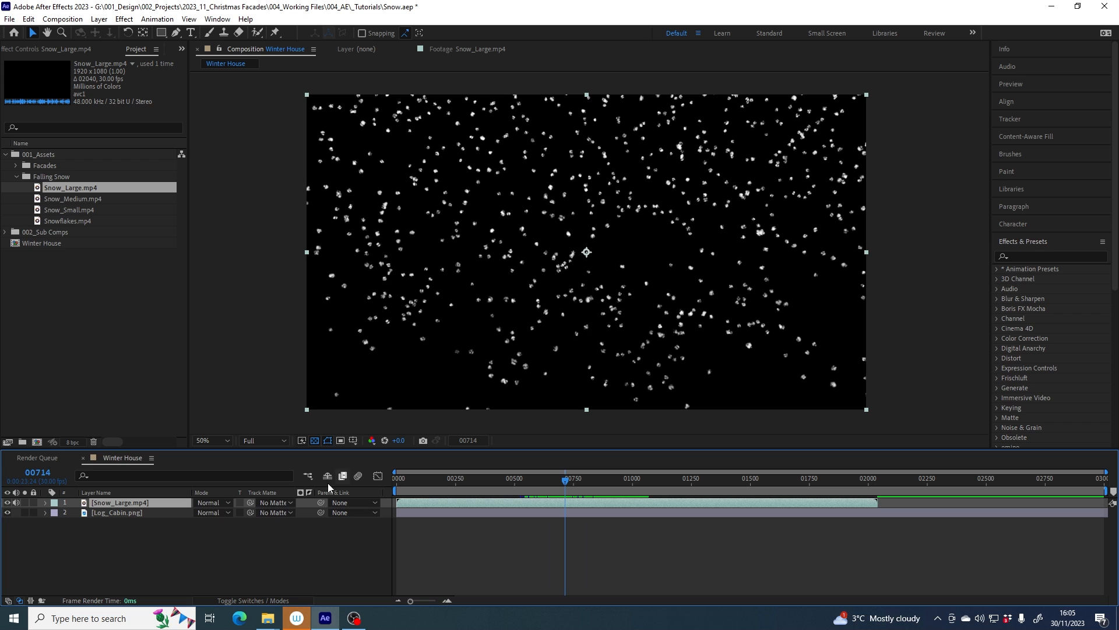
pyautogui.moveTo(204, 539)
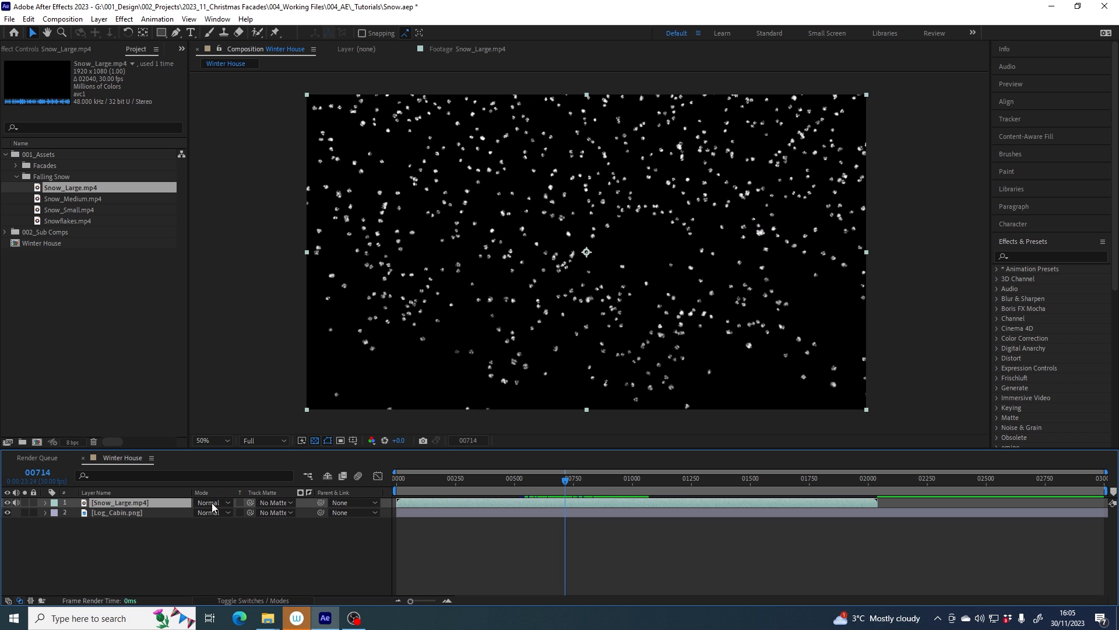
pyautogui.moveTo(253, 599)
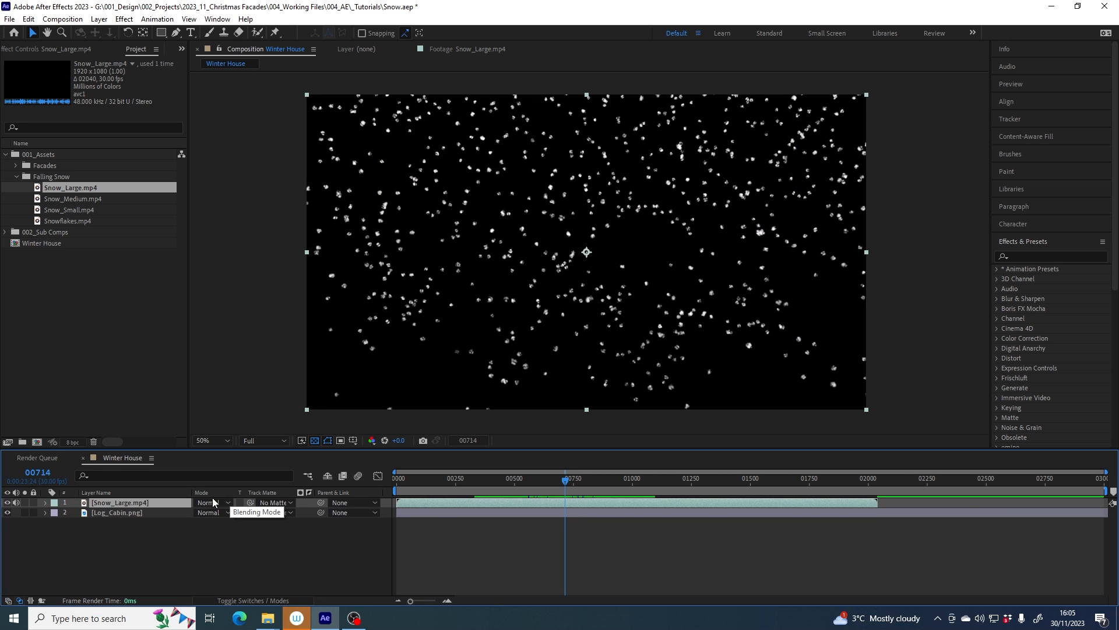
pyautogui.click(213, 501)
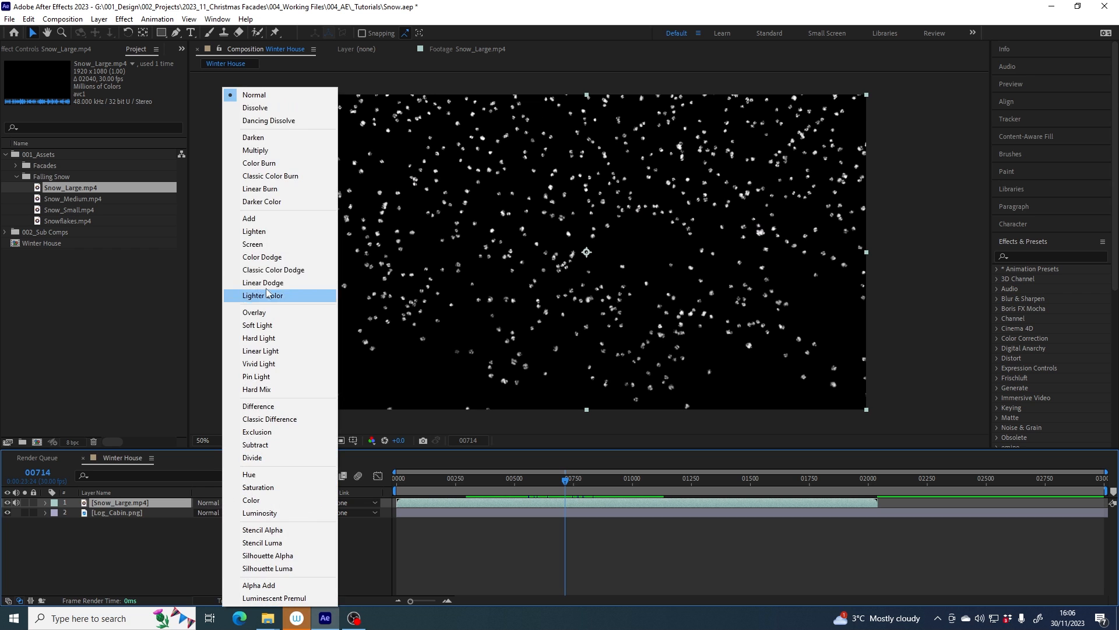
pyautogui.click(252, 244)
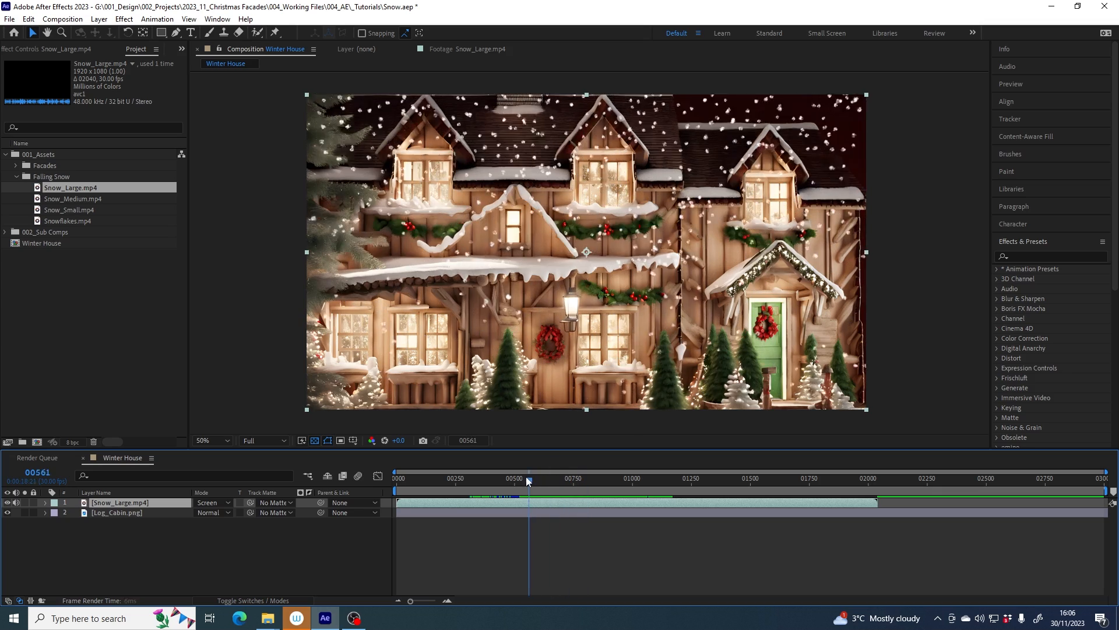
# Step: Scrub the time indicator later to preview snow drifting across the cabin
pyautogui.moveTo(526, 478); pyautogui.dragTo(549, 478)
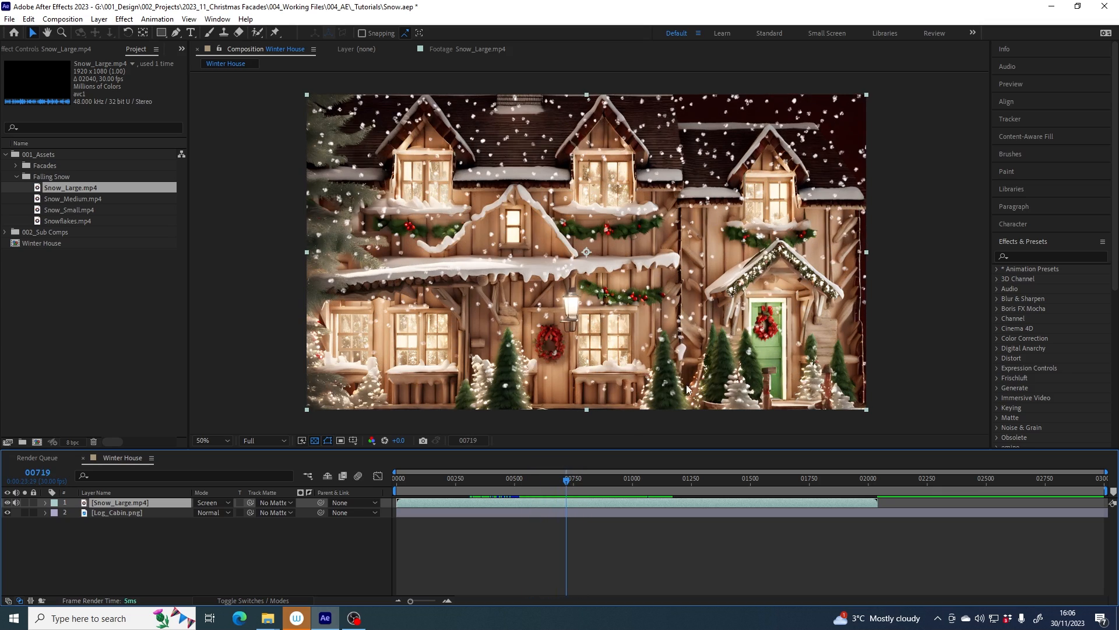
pyautogui.moveTo(716, 361)
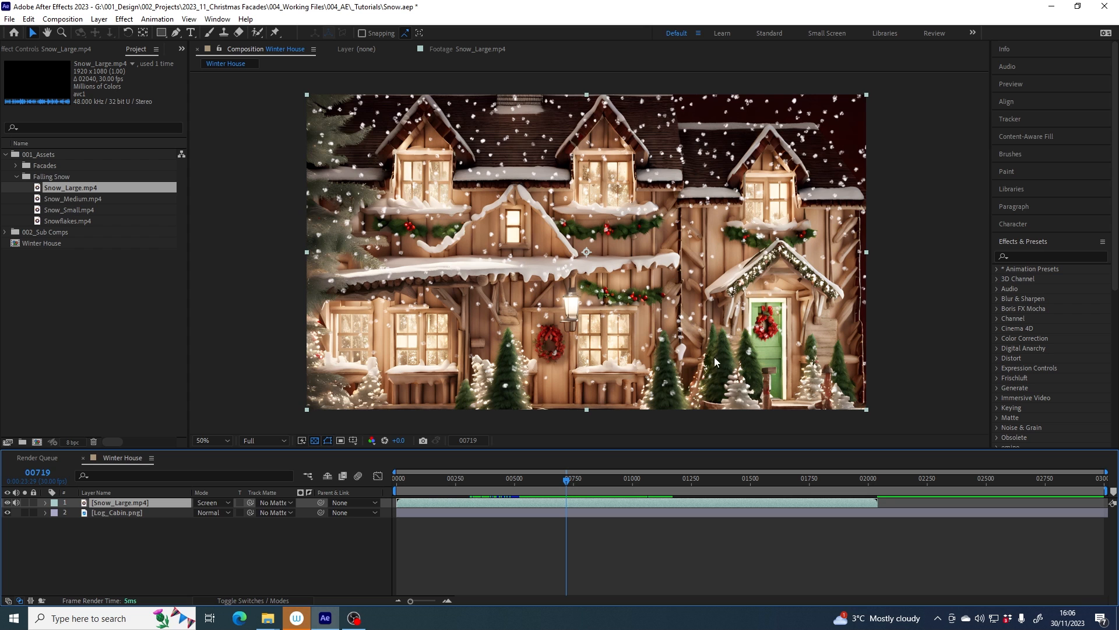
pyautogui.moveTo(487, 225)
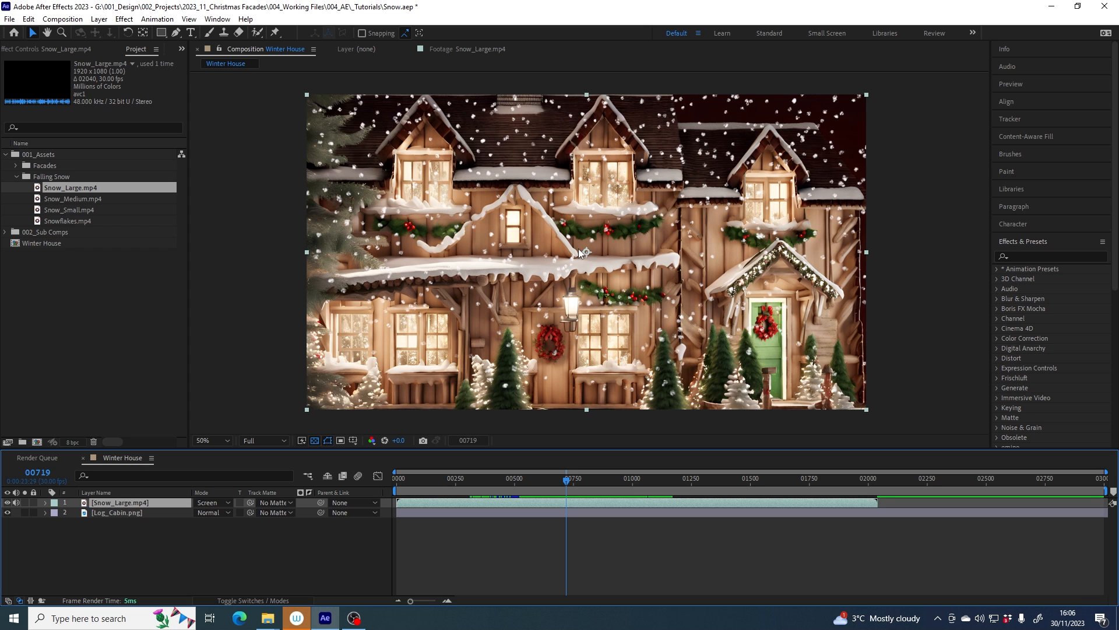
pyautogui.moveTo(538, 256)
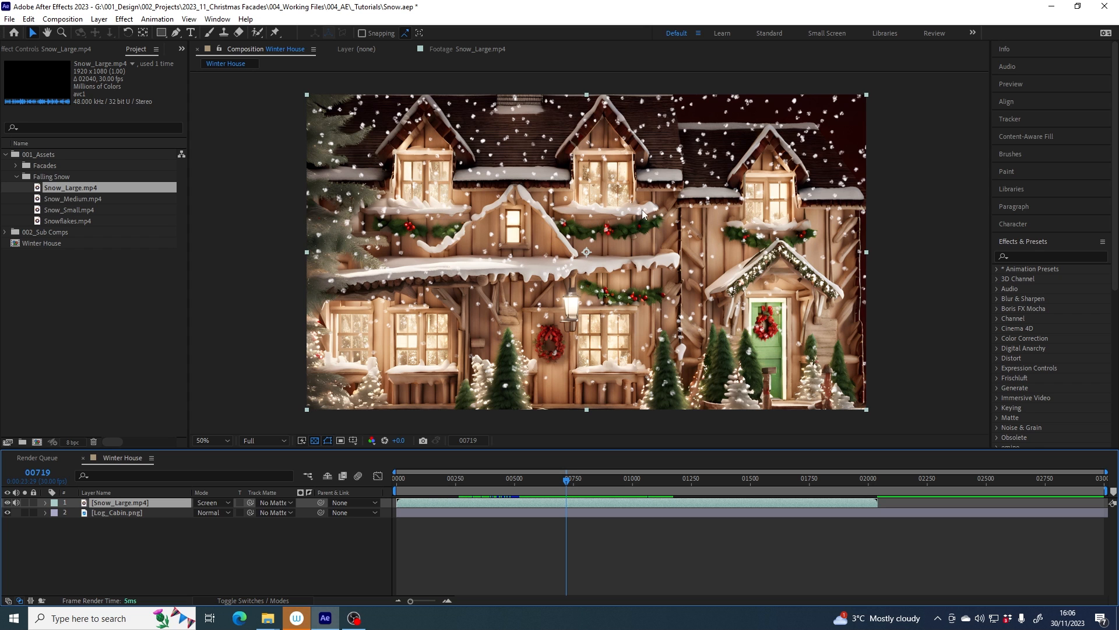
pyautogui.moveTo(514, 212)
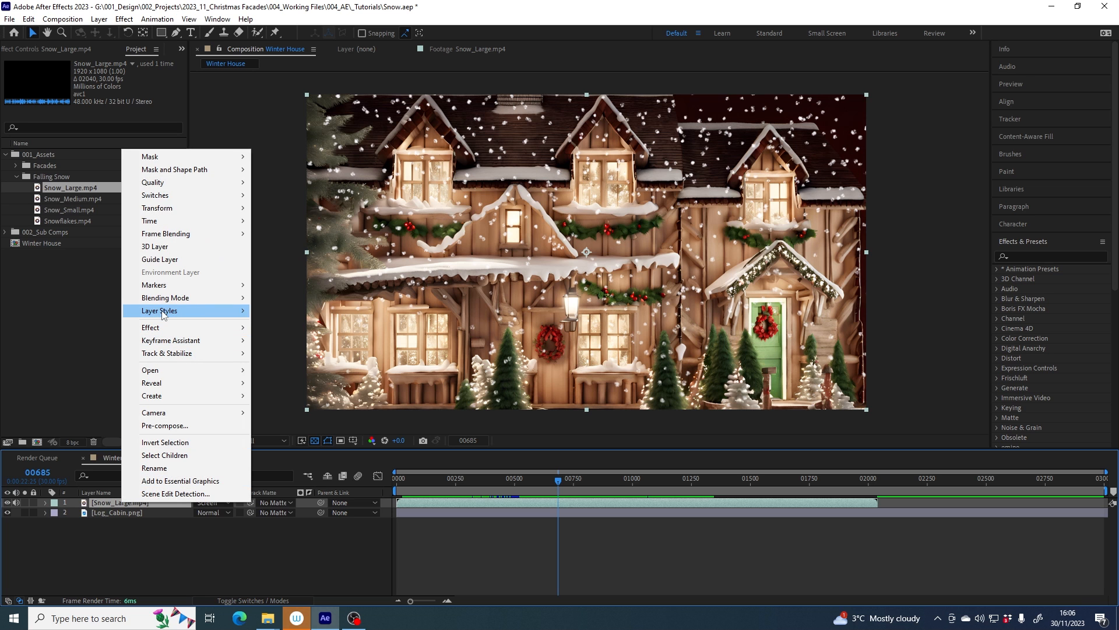
# Step: Add a Drop Shadow layer style to the snow layer
pyautogui.click(160, 310)
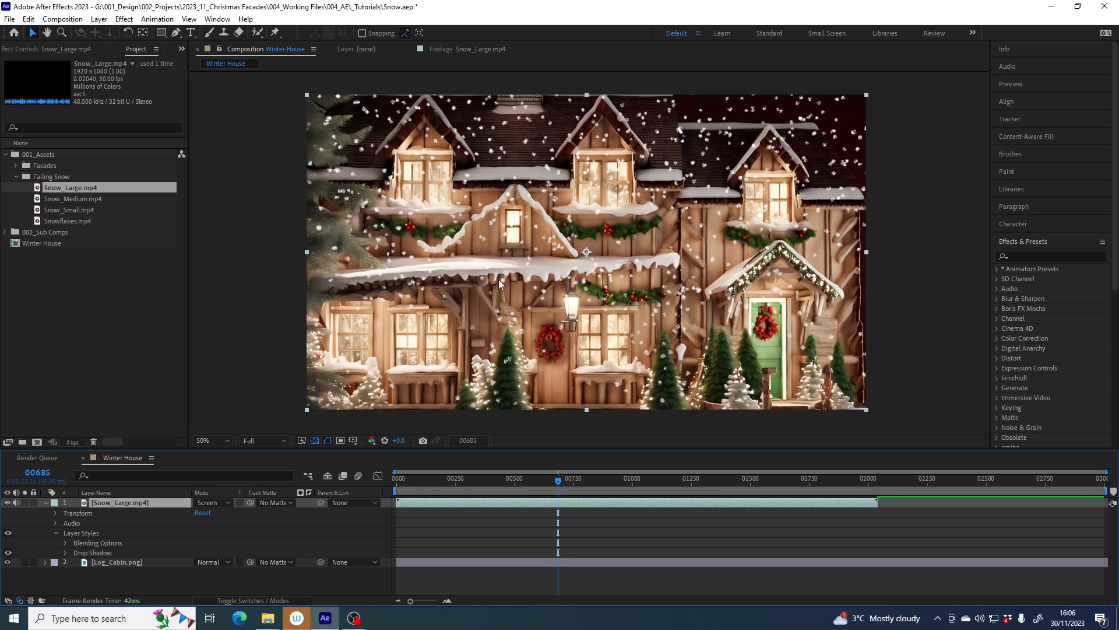
pyautogui.moveTo(685, 235)
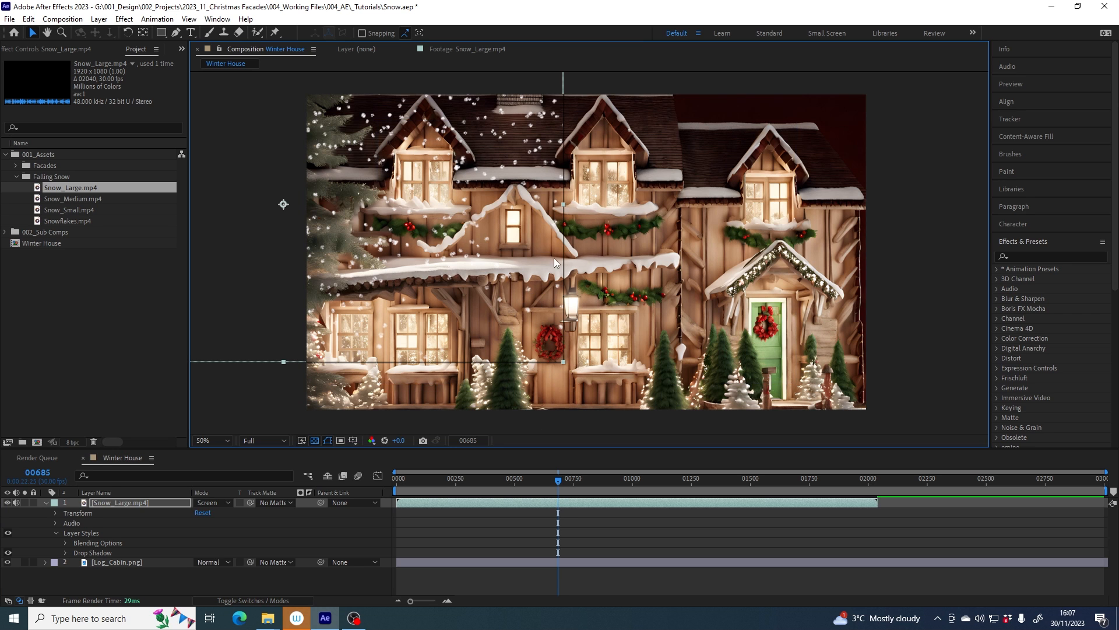
pyautogui.moveTo(483, 240)
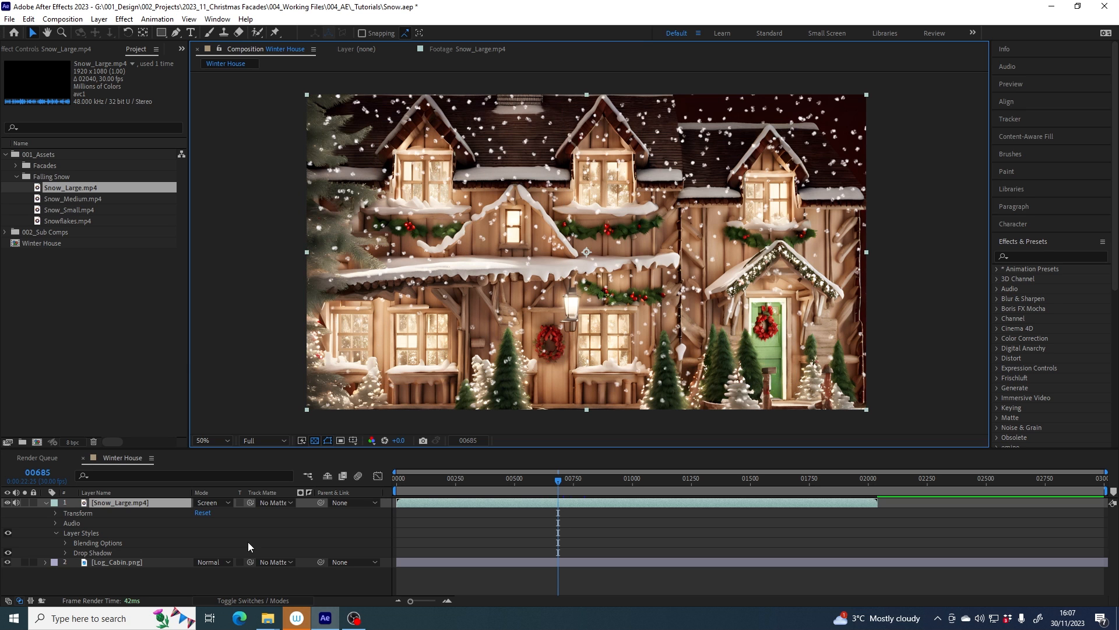
pyautogui.click(210, 502)
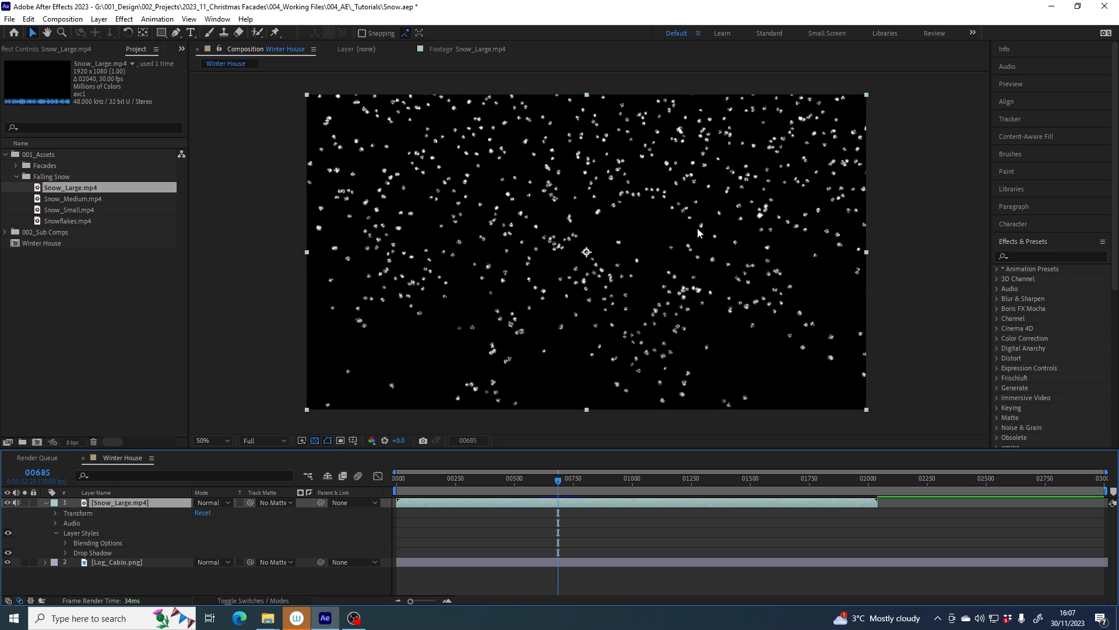
pyautogui.moveTo(585, 217)
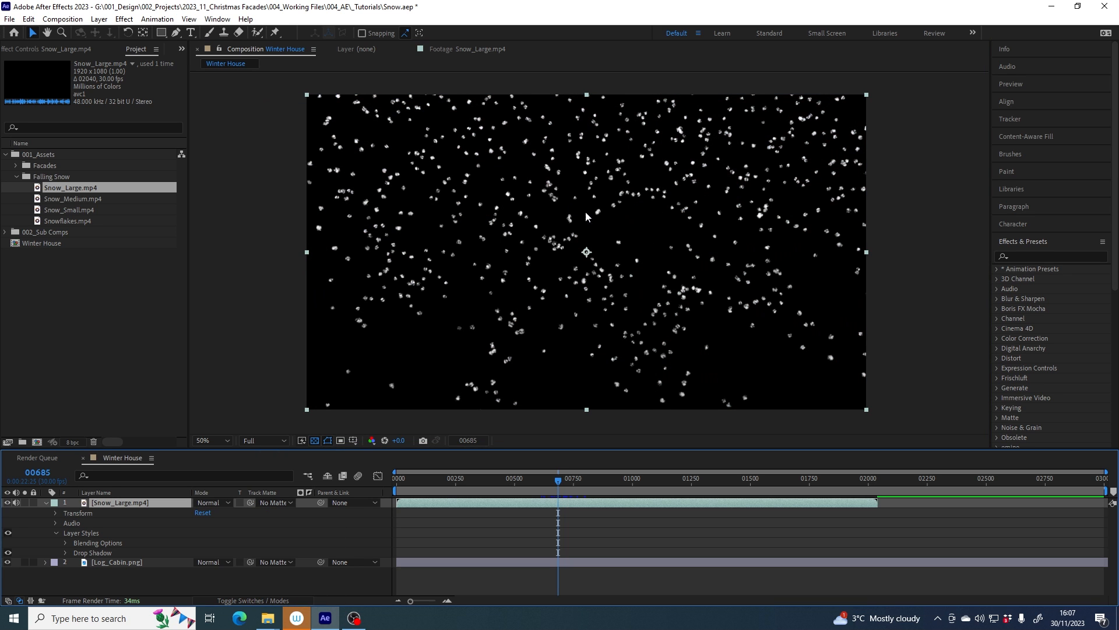
pyautogui.moveTo(645, 210)
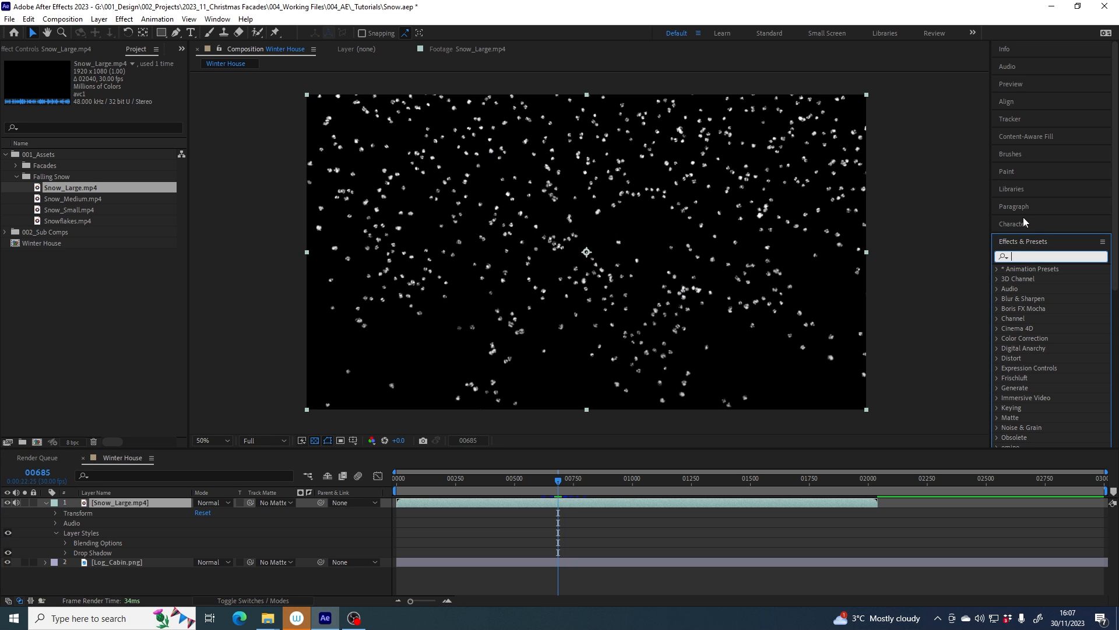
# Step: Apply Luma Key to the snow layer and inspect the keyed flakes around the small window
pyautogui.write('luma')
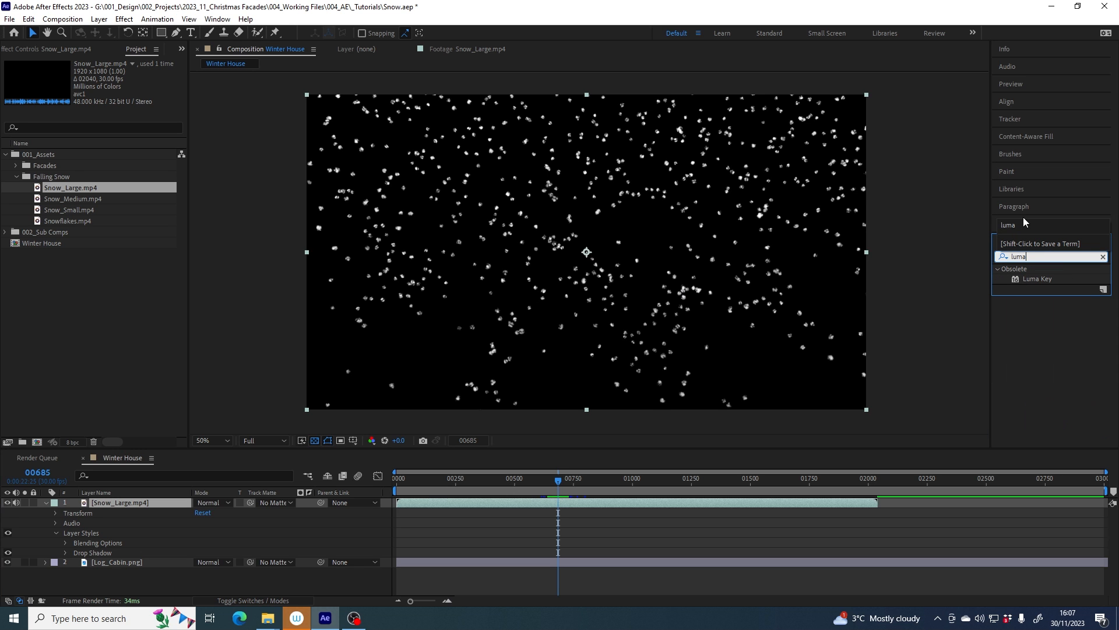
pyautogui.doubleClick(1037, 279)
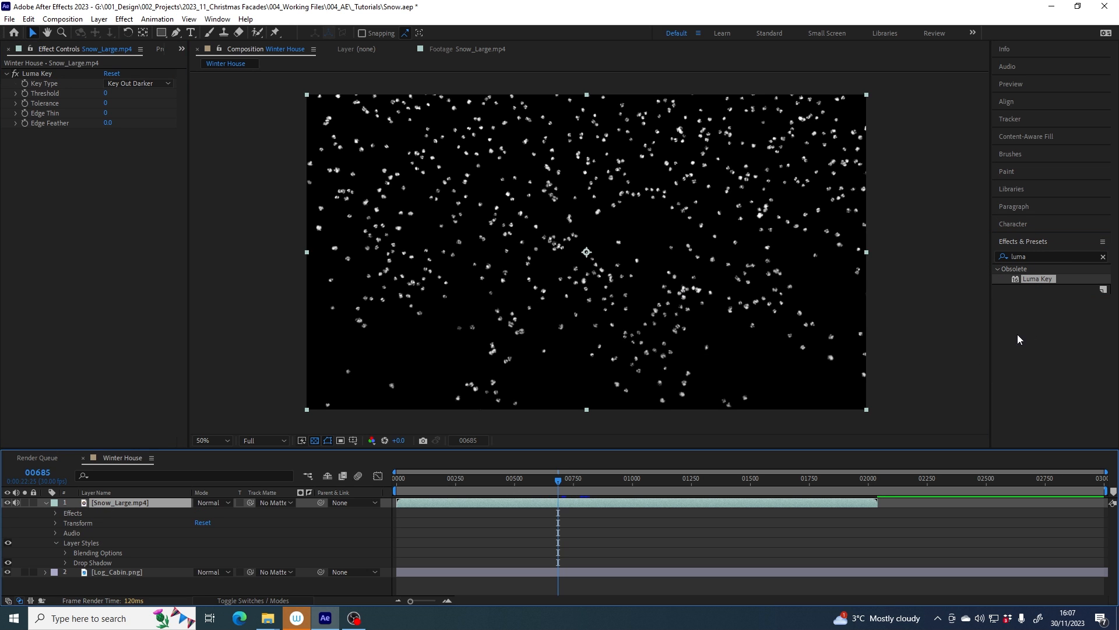
pyautogui.moveTo(80, 122)
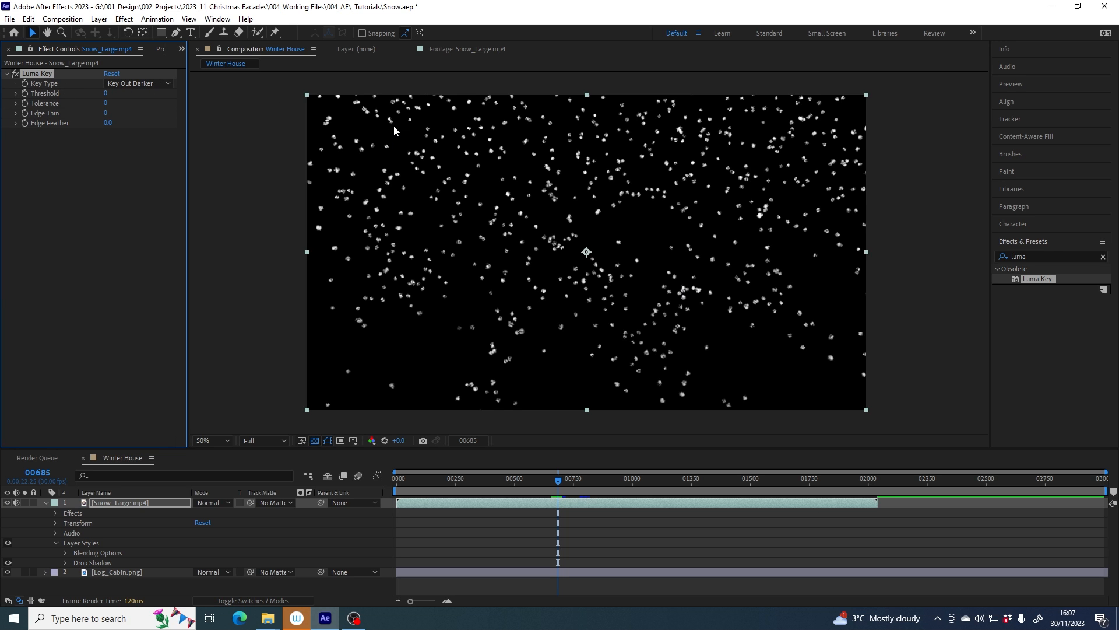
pyautogui.moveTo(409, 142)
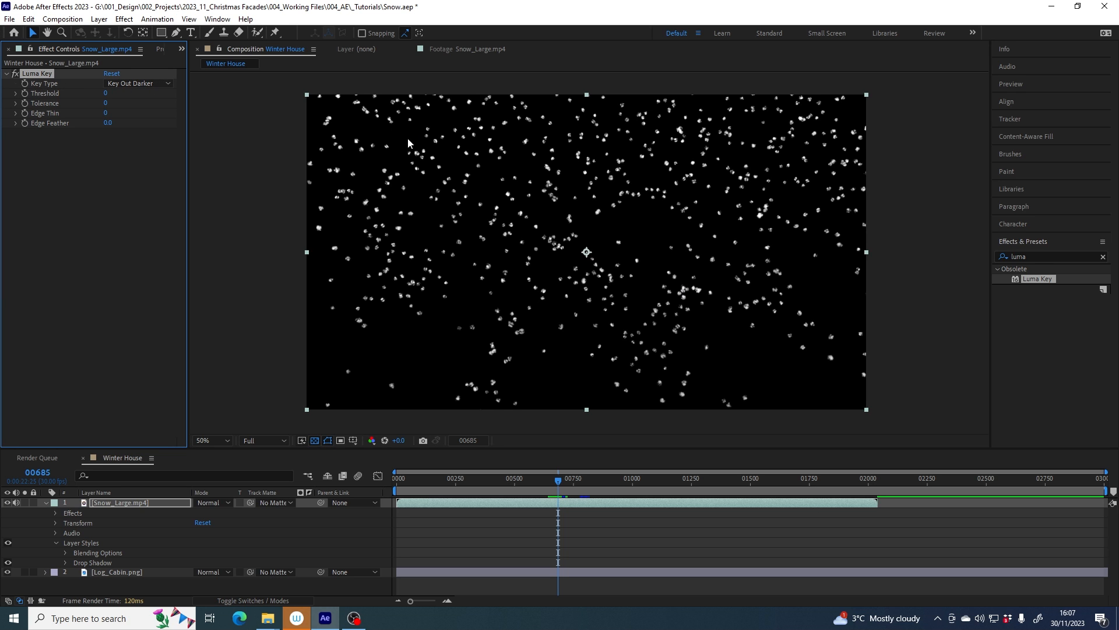
pyautogui.click(207, 440)
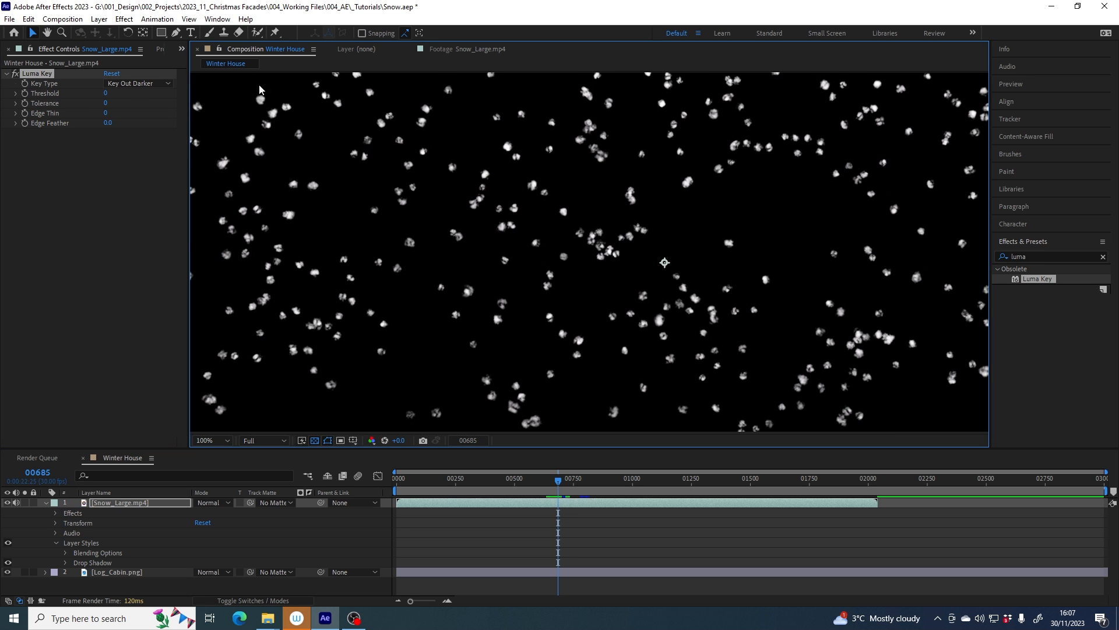
pyautogui.moveTo(106, 94)
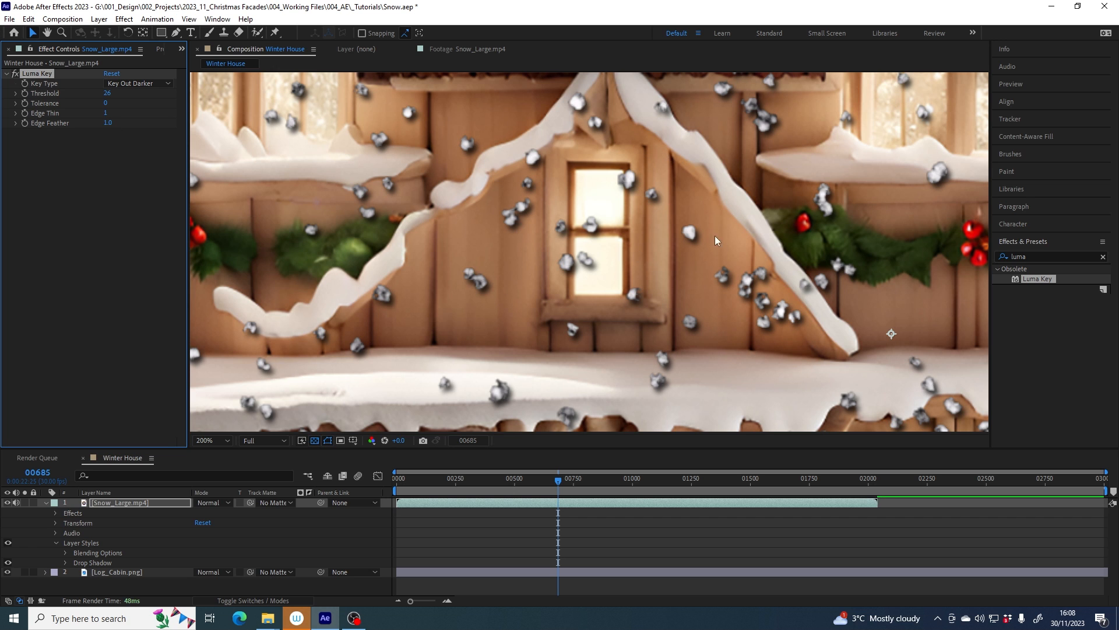
pyautogui.moveTo(754, 234)
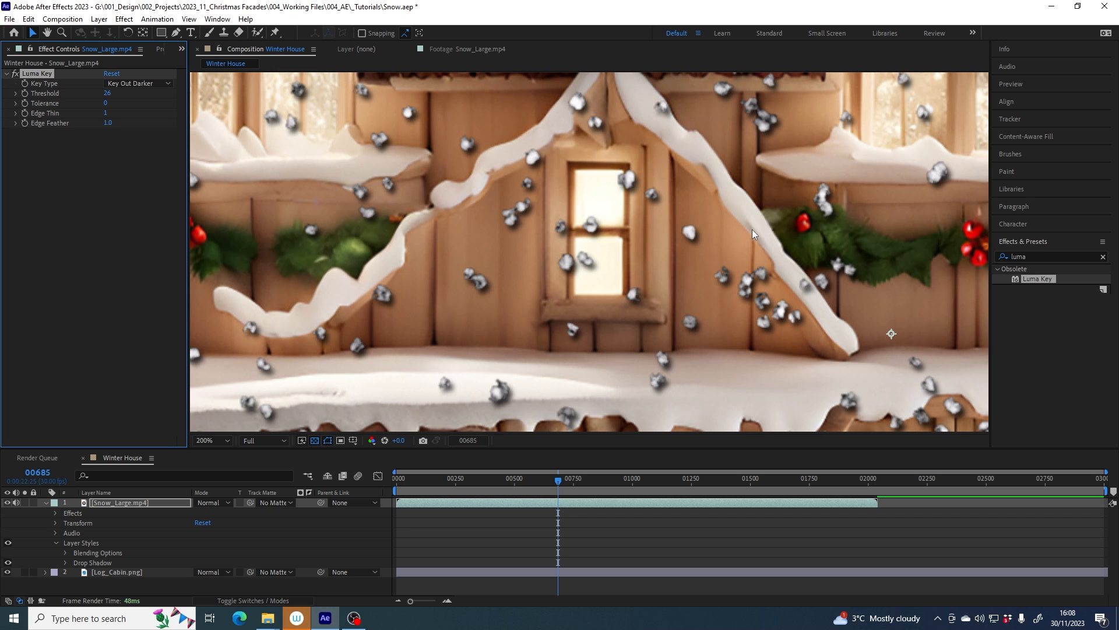
pyautogui.click(206, 439)
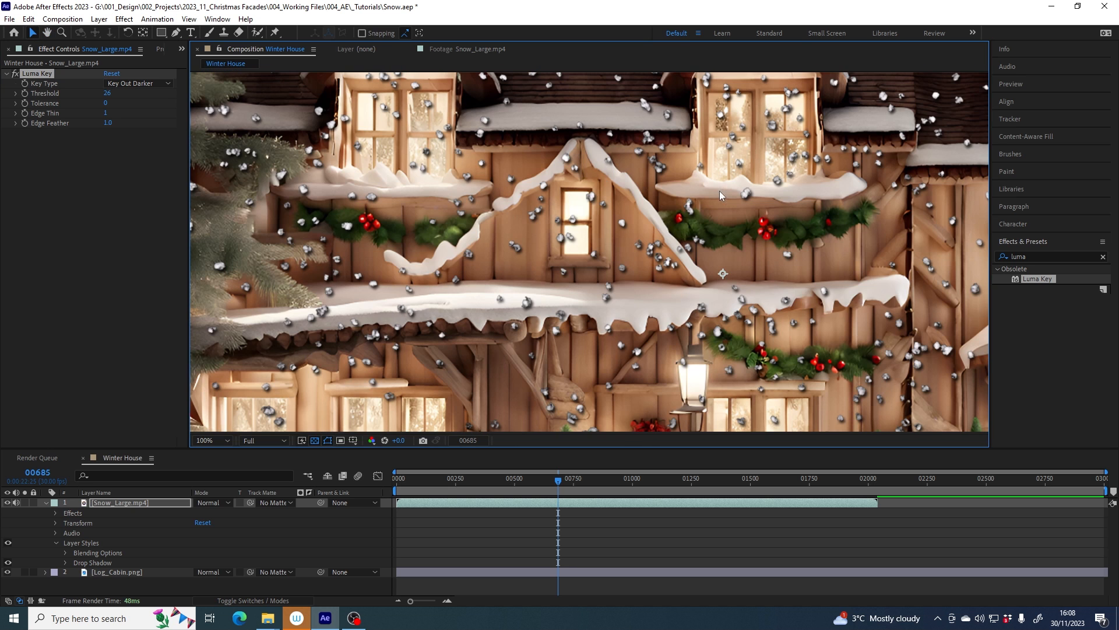
pyautogui.moveTo(756, 199)
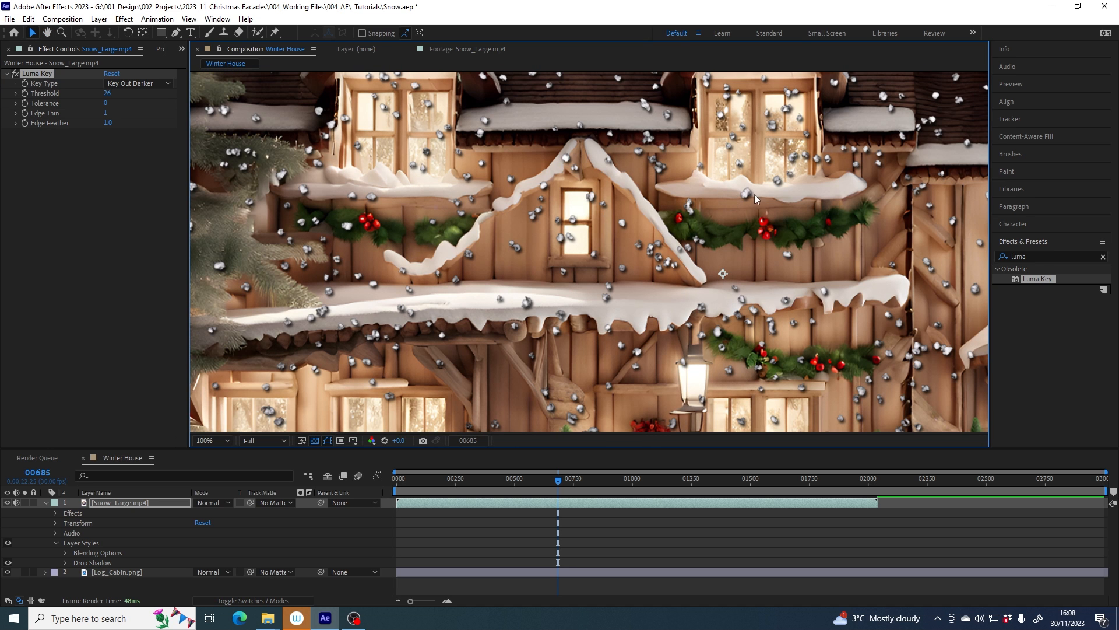
pyautogui.moveTo(542, 217)
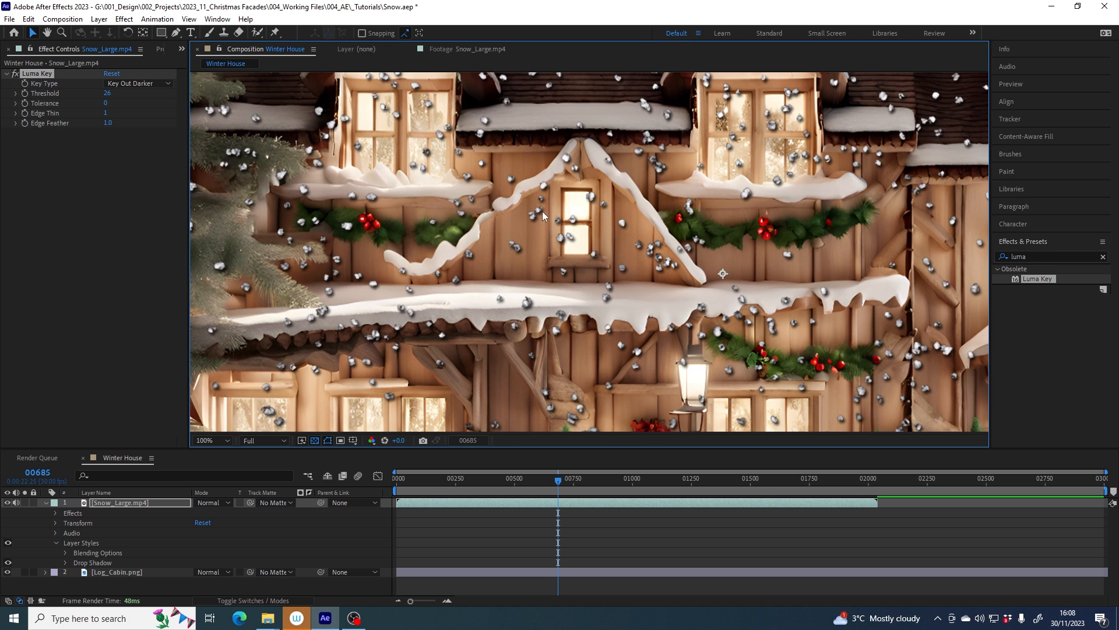
pyautogui.click(205, 440)
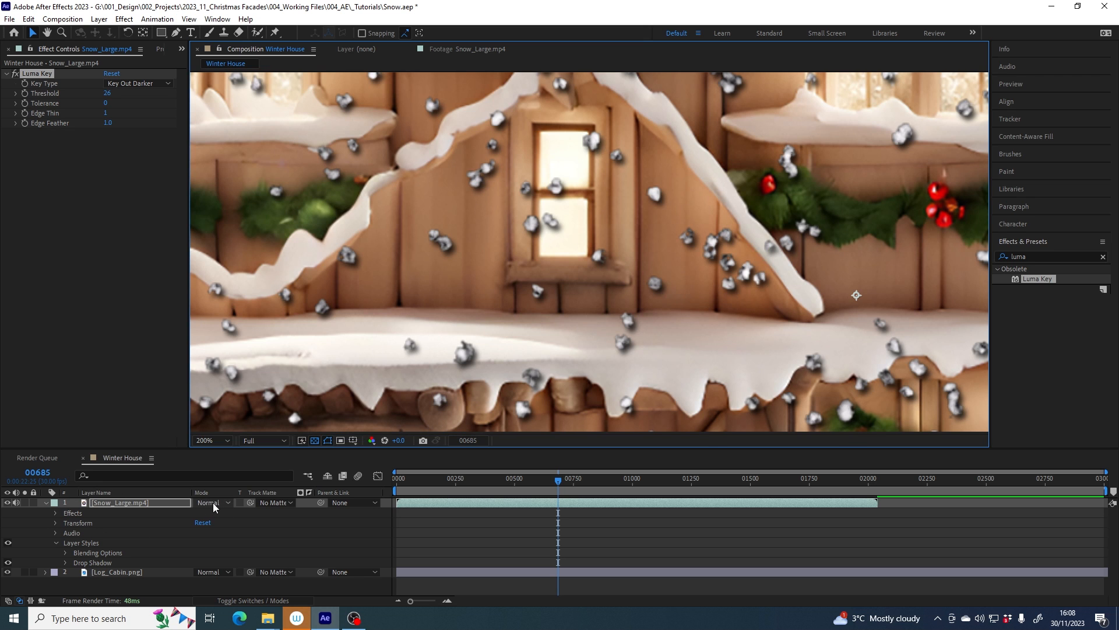
# Step: Set the Snow_Large layer back to Screen blending
pyautogui.click(212, 502)
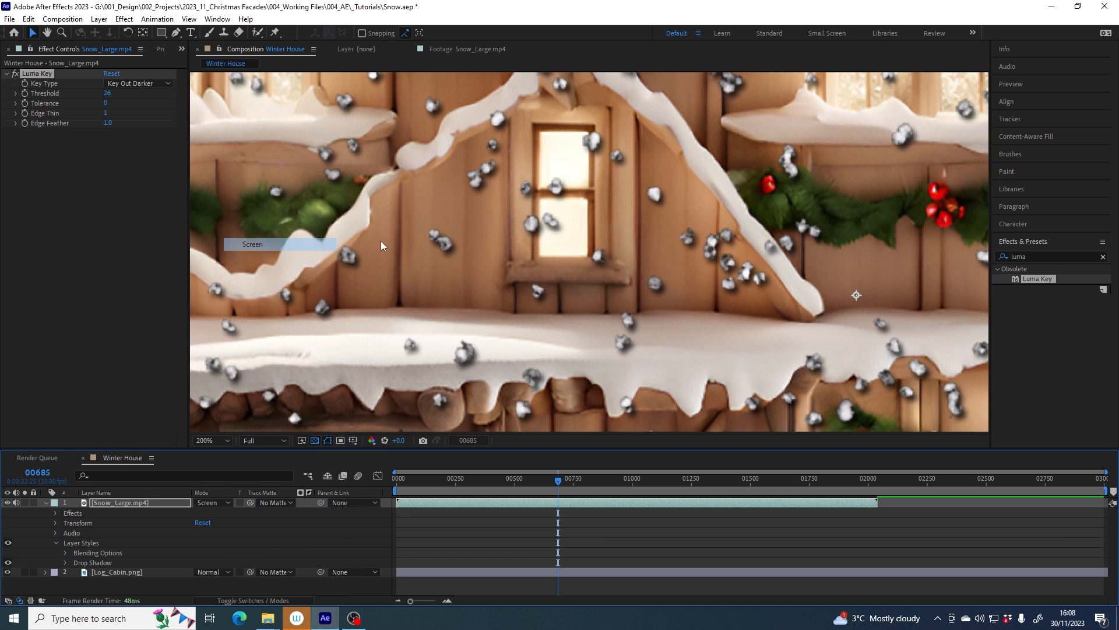
pyautogui.click(227, 440)
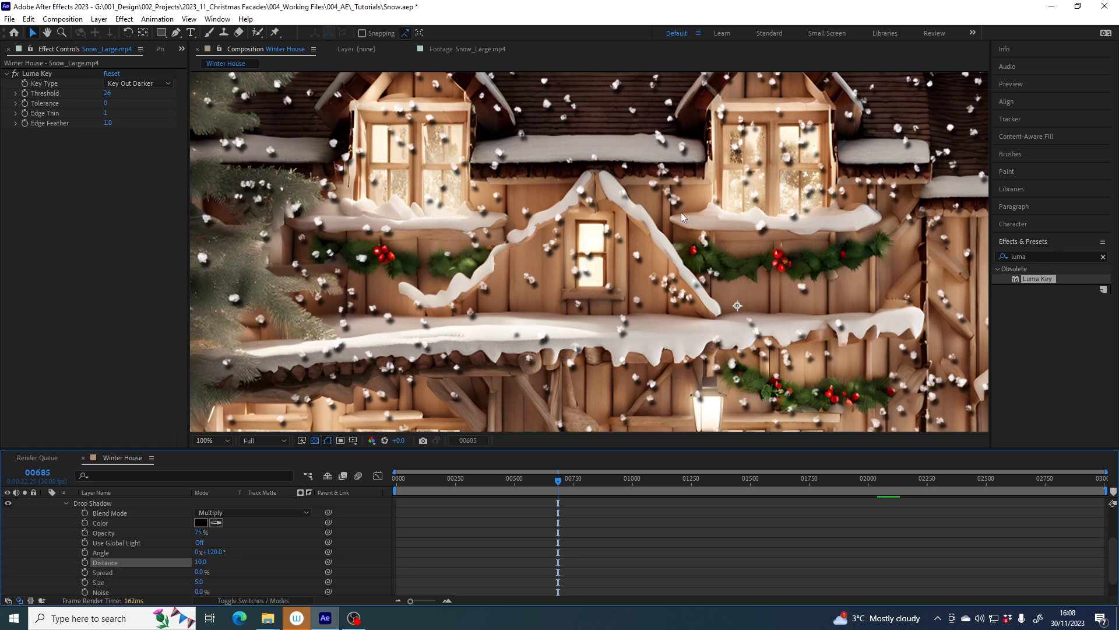
pyautogui.moveTo(803, 296)
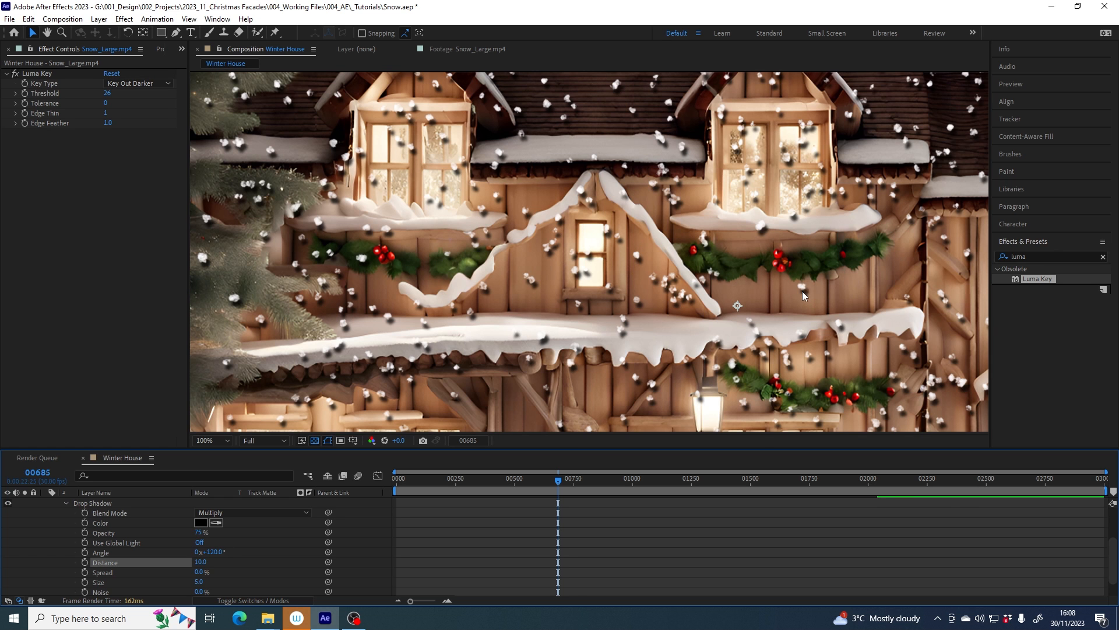
pyautogui.moveTo(658, 188)
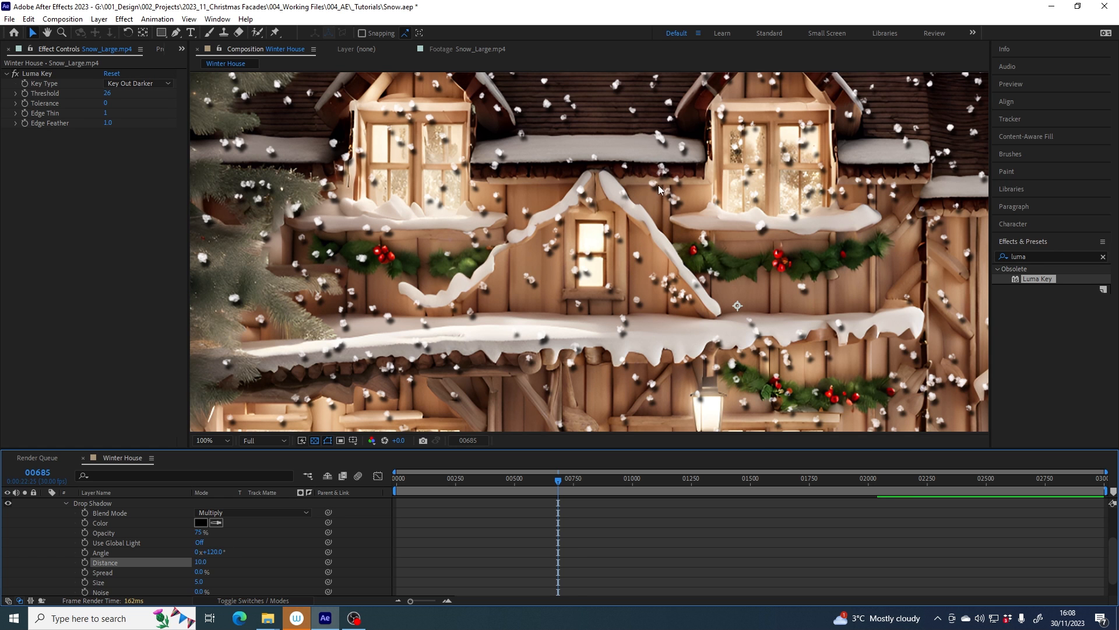
pyautogui.moveTo(546, 304)
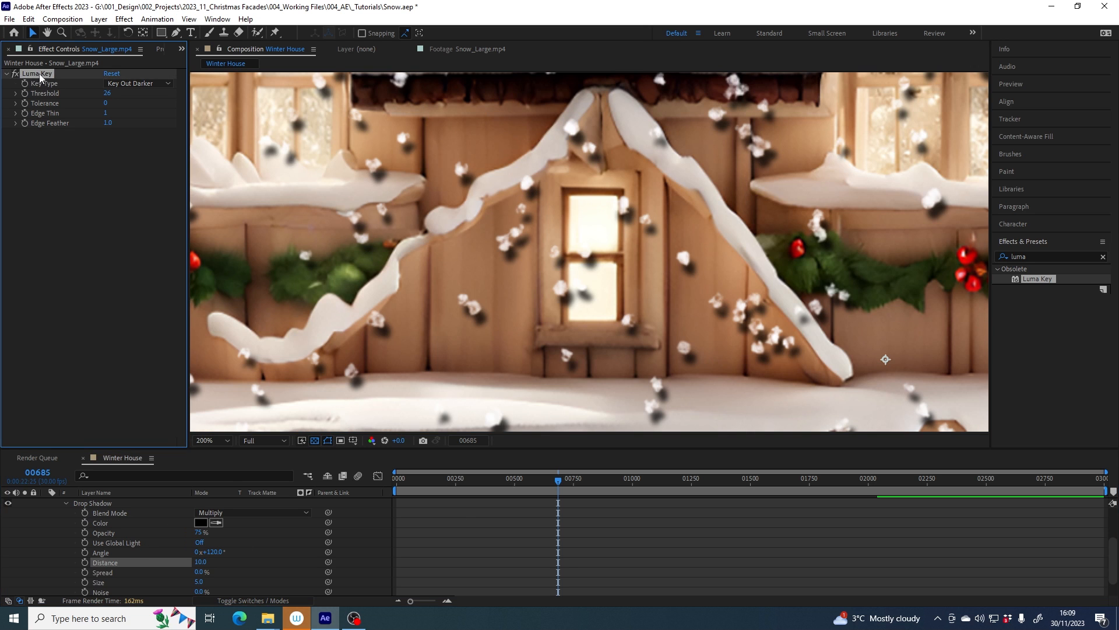
pyautogui.moveTo(759, 164)
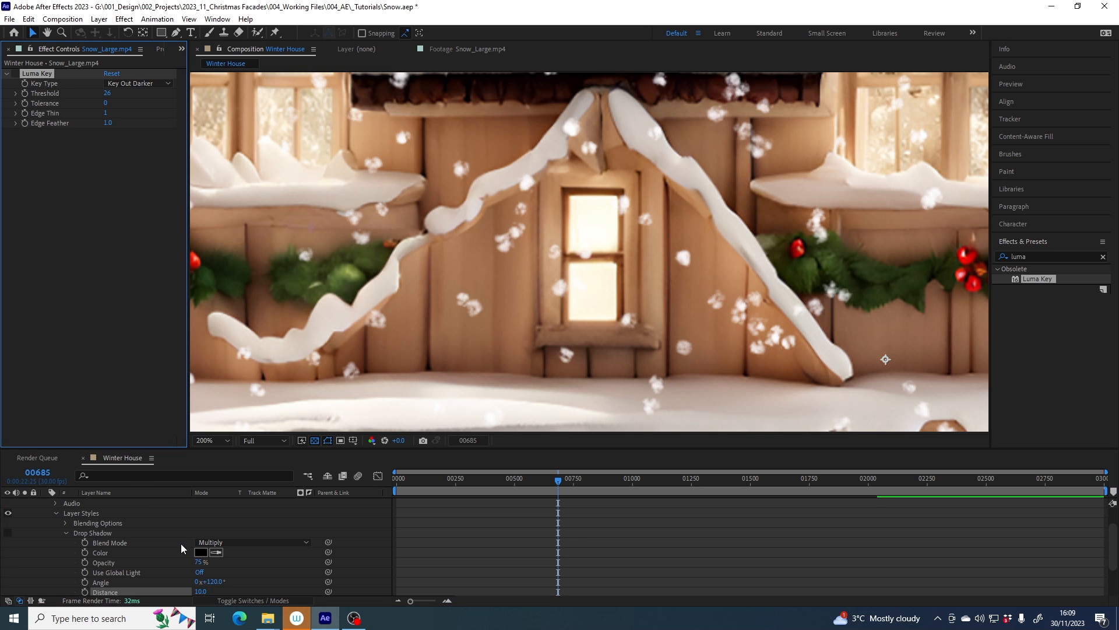
# Step: Isolate the keyed snow layer against black on Normal blending
pyautogui.click(208, 502)
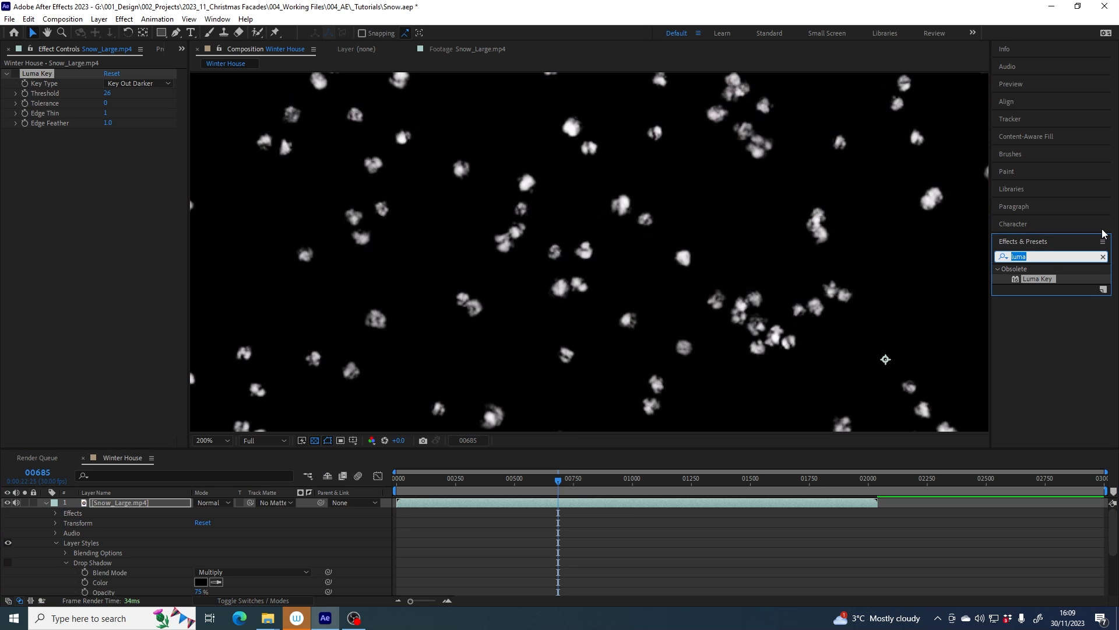
# Step: Apply the Shift Channels effect to the snow layer below Luma Key
pyautogui.write('shift')
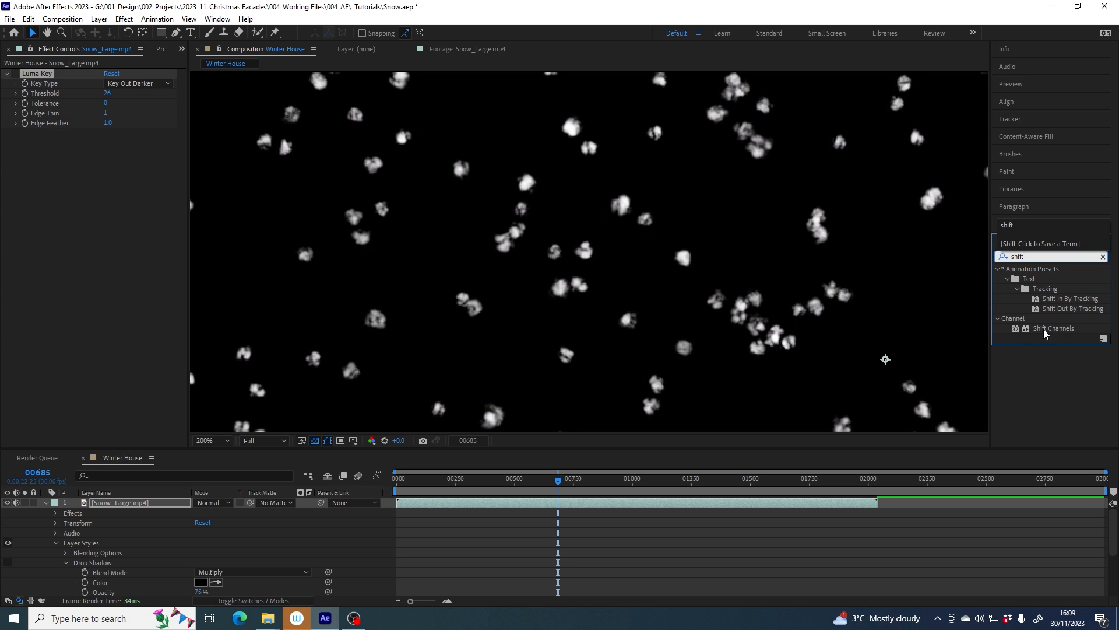
pyautogui.doubleClick(1054, 328)
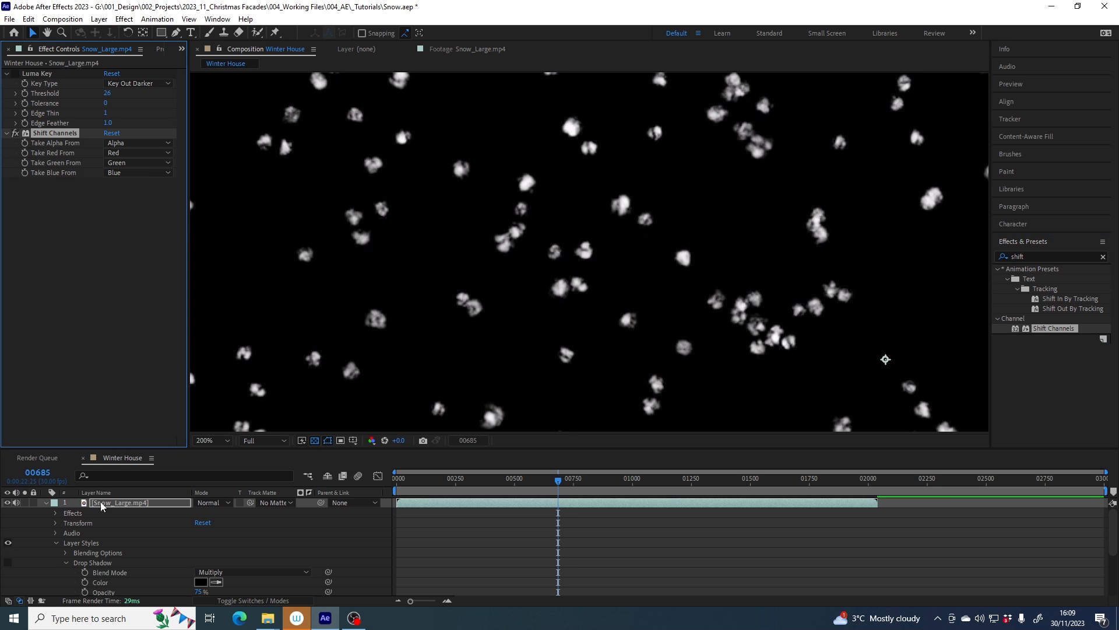
pyautogui.moveTo(96, 177)
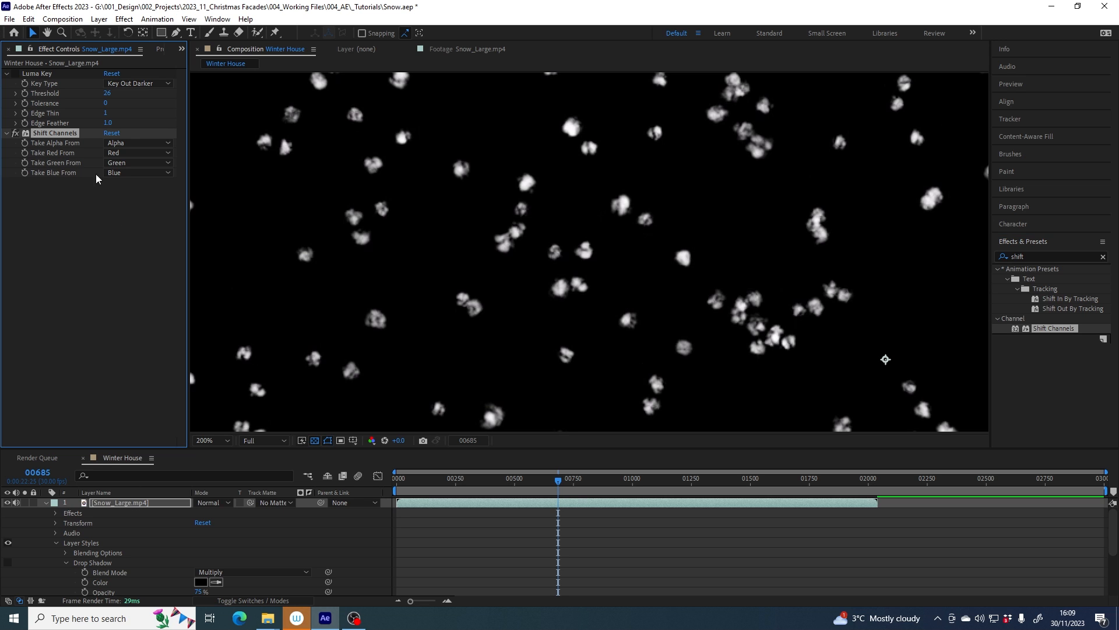
pyautogui.moveTo(44, 147)
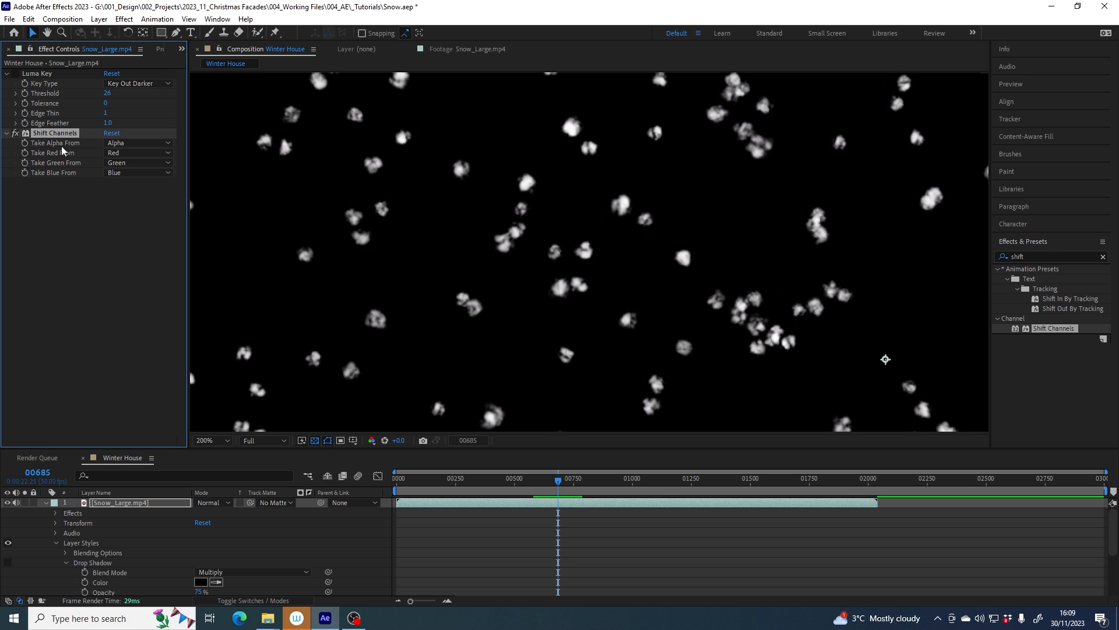
pyautogui.moveTo(68, 150)
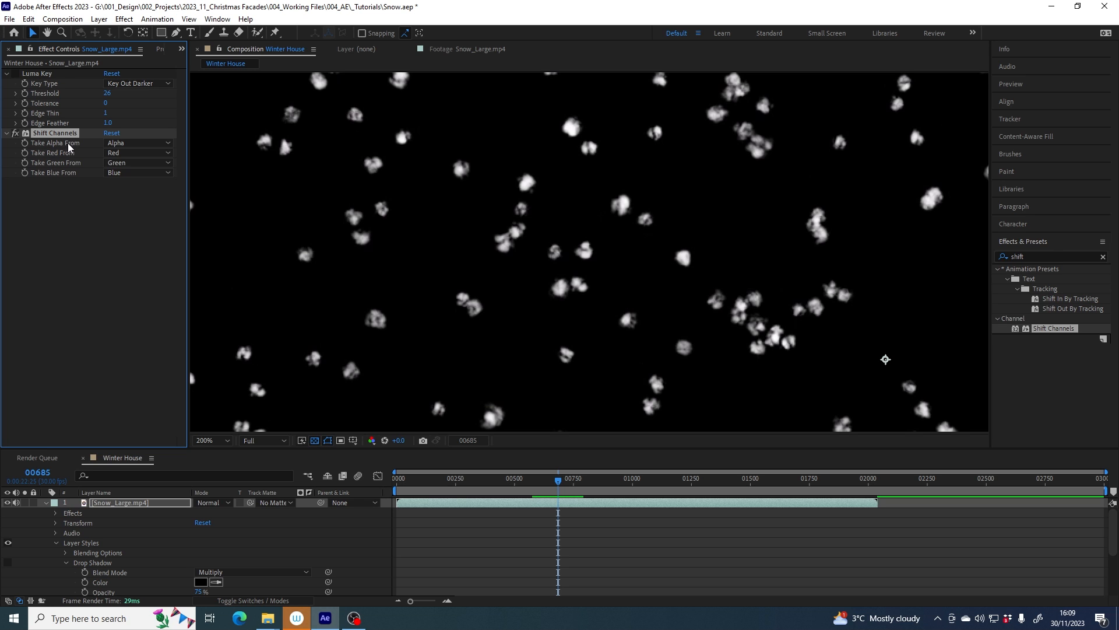
pyautogui.moveTo(398, 149)
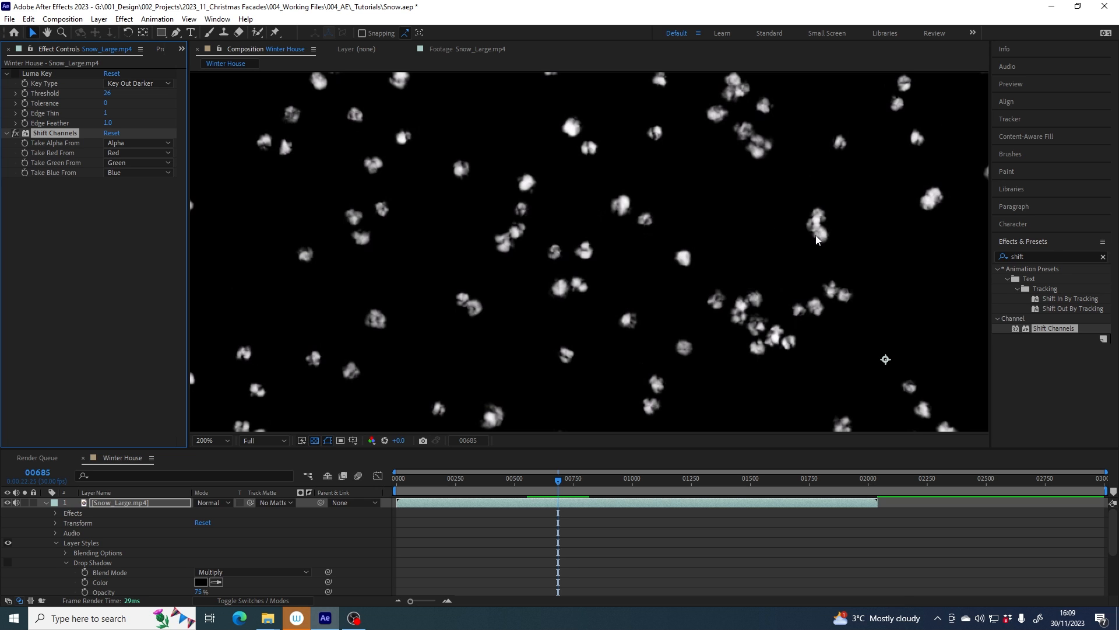
pyautogui.moveTo(817, 215)
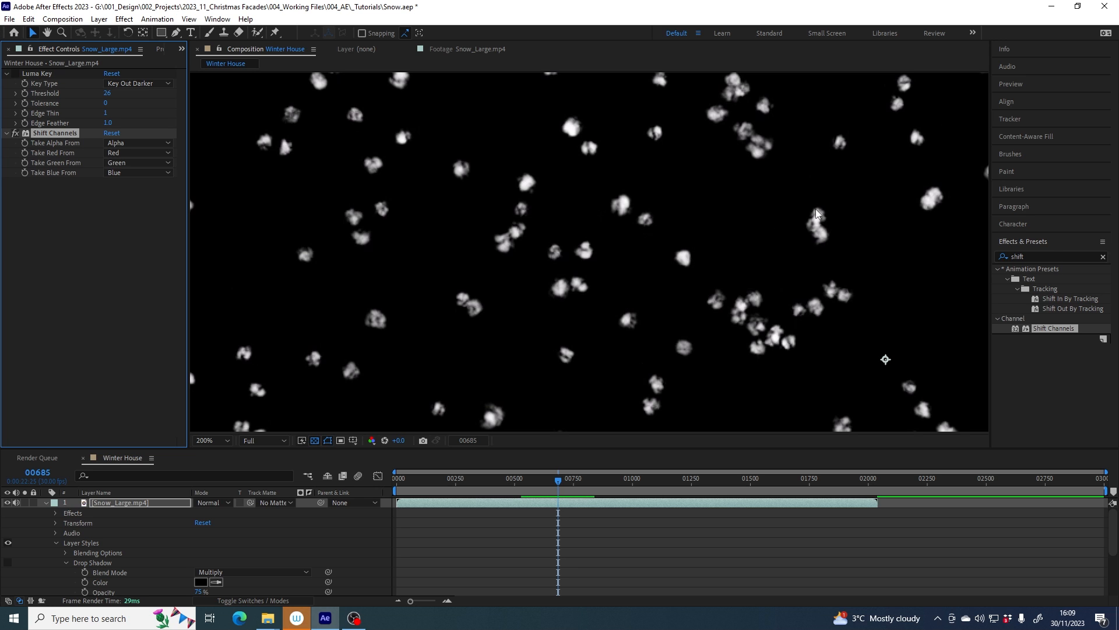
pyautogui.moveTo(850, 225)
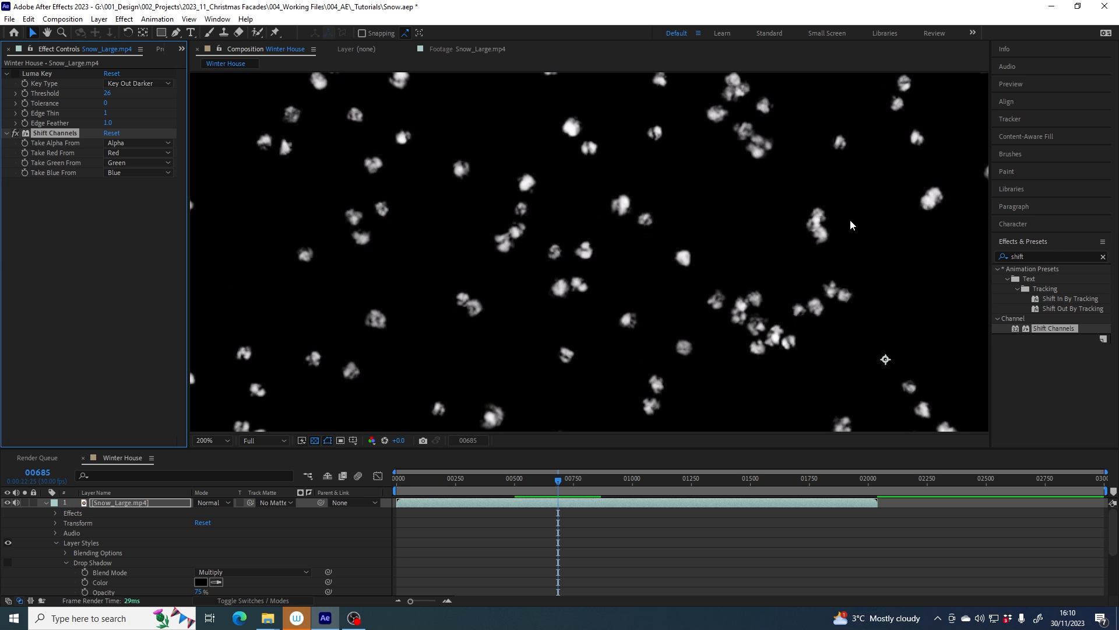
pyautogui.moveTo(443, 190)
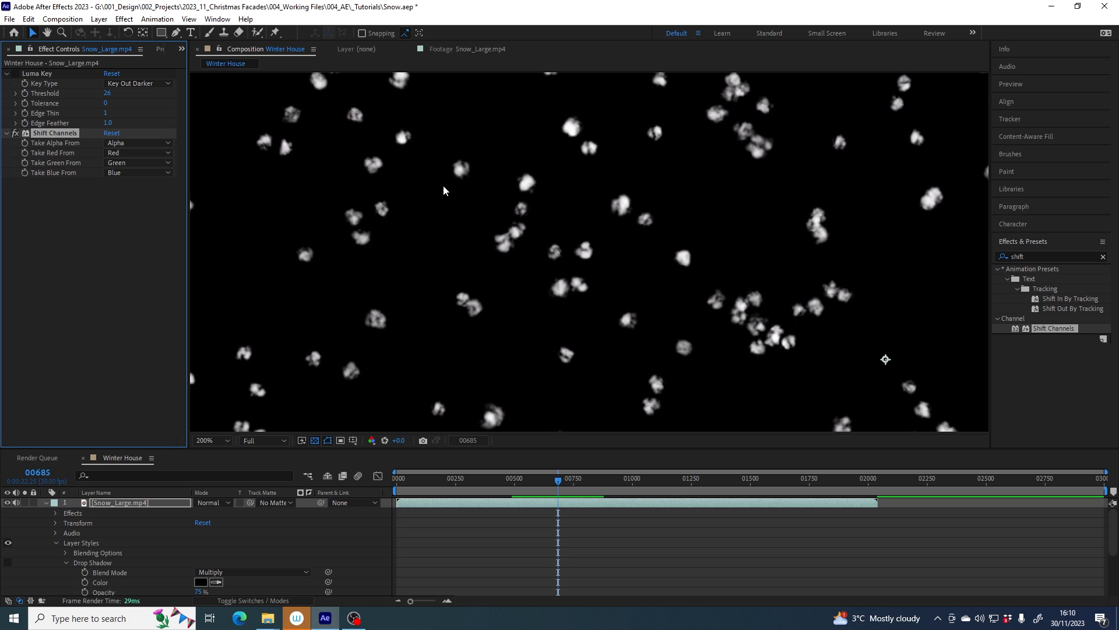
pyautogui.moveTo(61, 147)
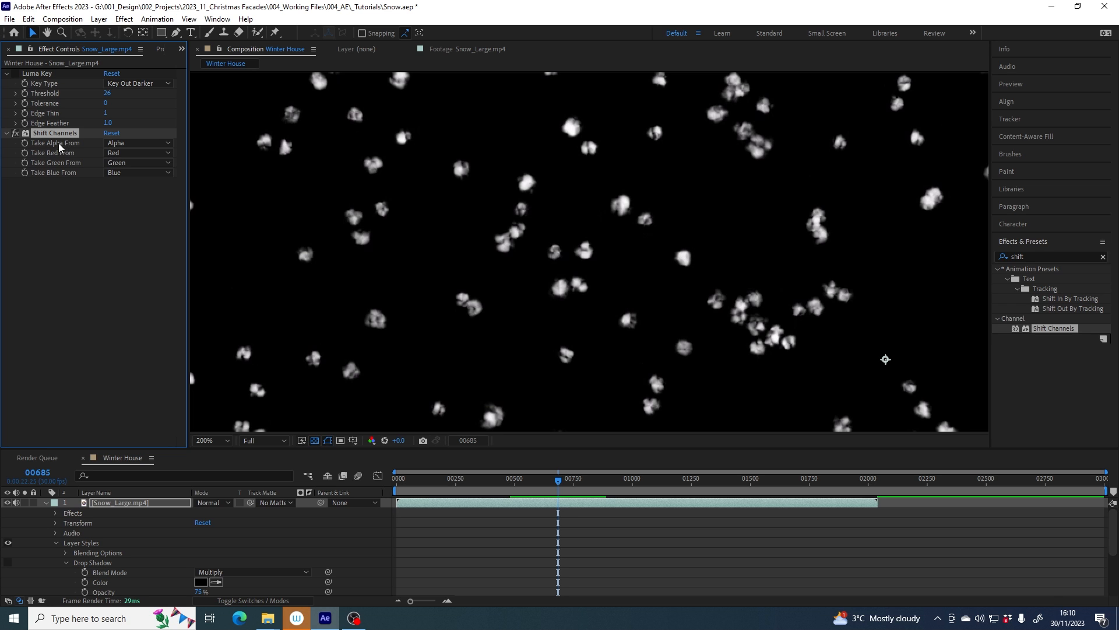
pyautogui.moveTo(63, 148)
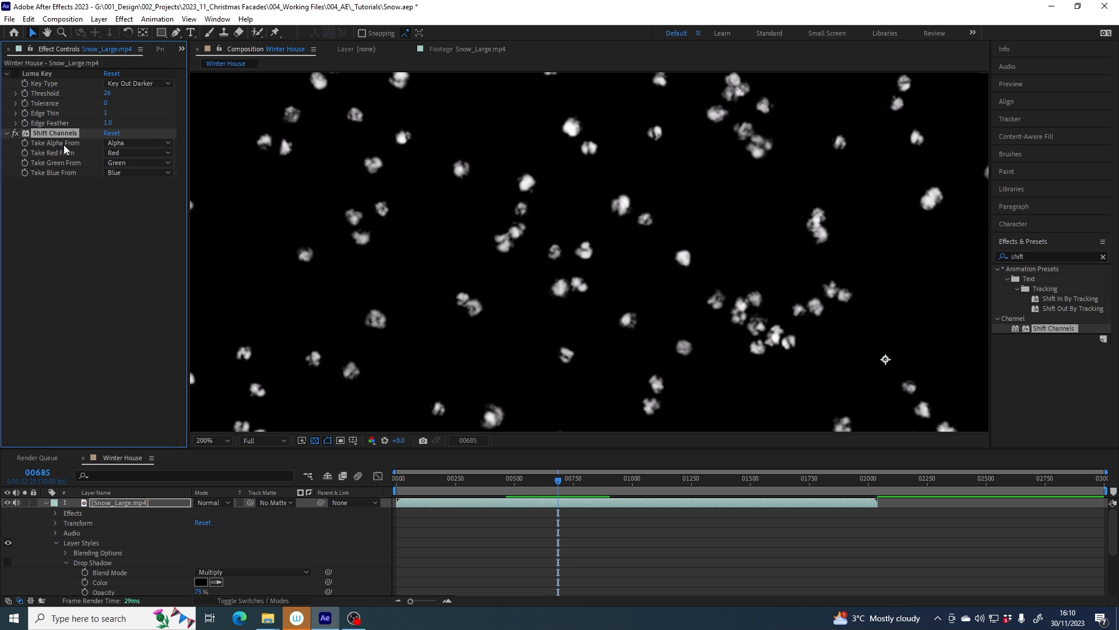
pyautogui.click(138, 142)
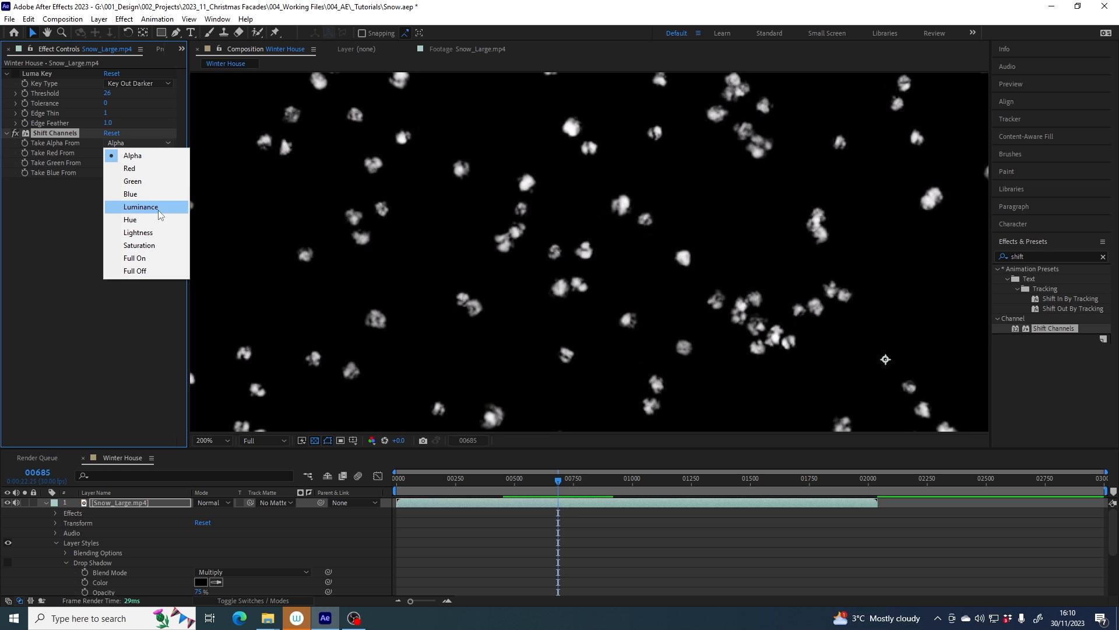
# Step: Set Shift Channels' Take Alpha From to Luminance
pyautogui.click(140, 207)
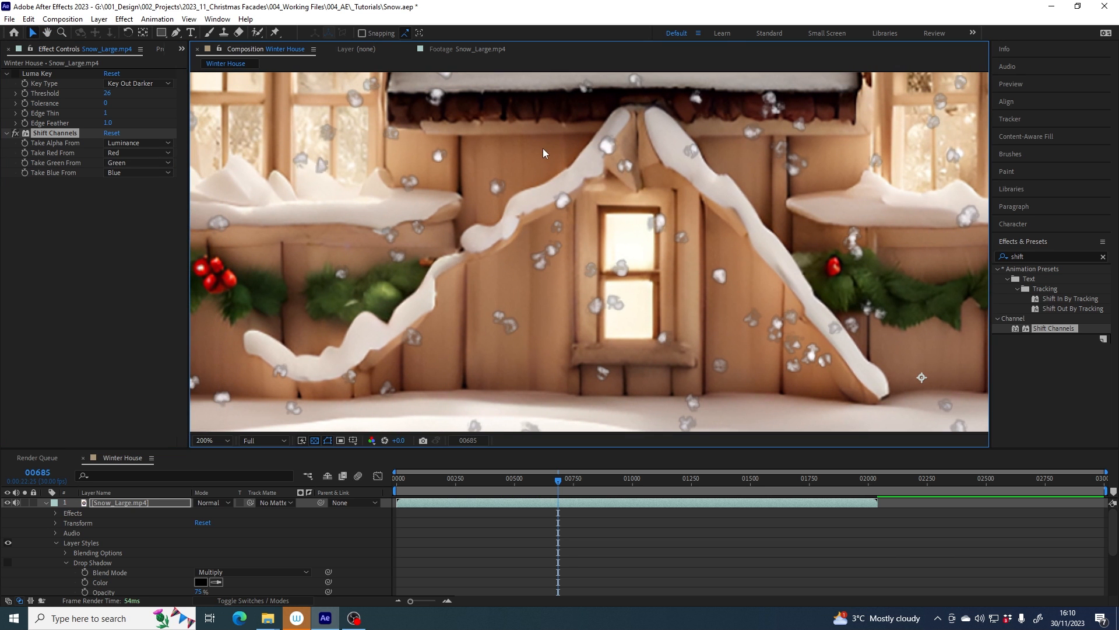
pyautogui.moveTo(579, 170)
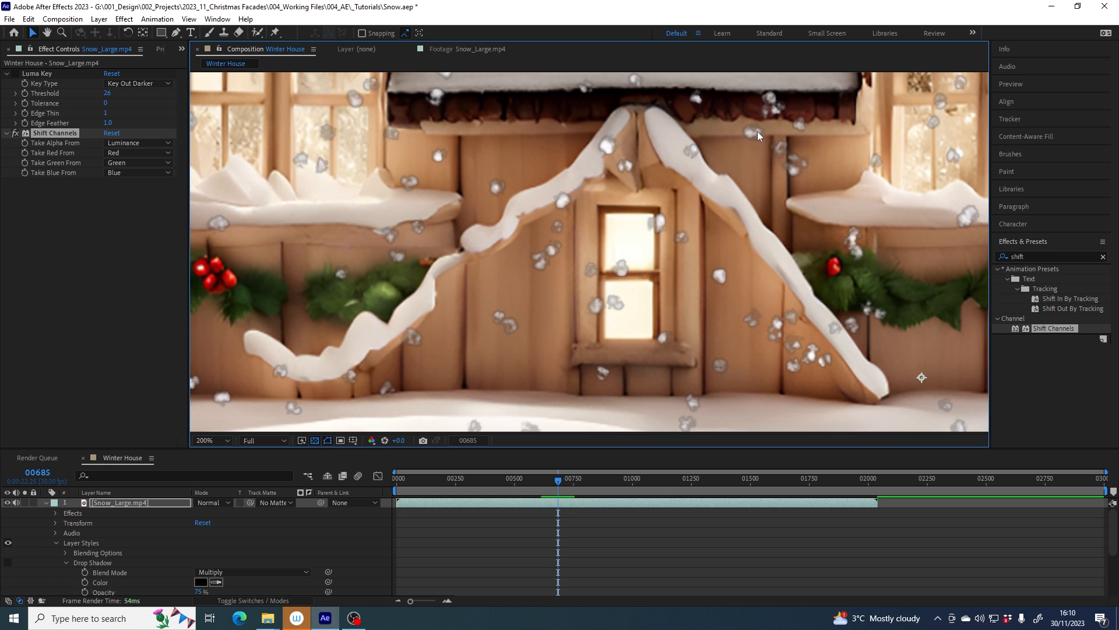
pyautogui.moveTo(785, 183)
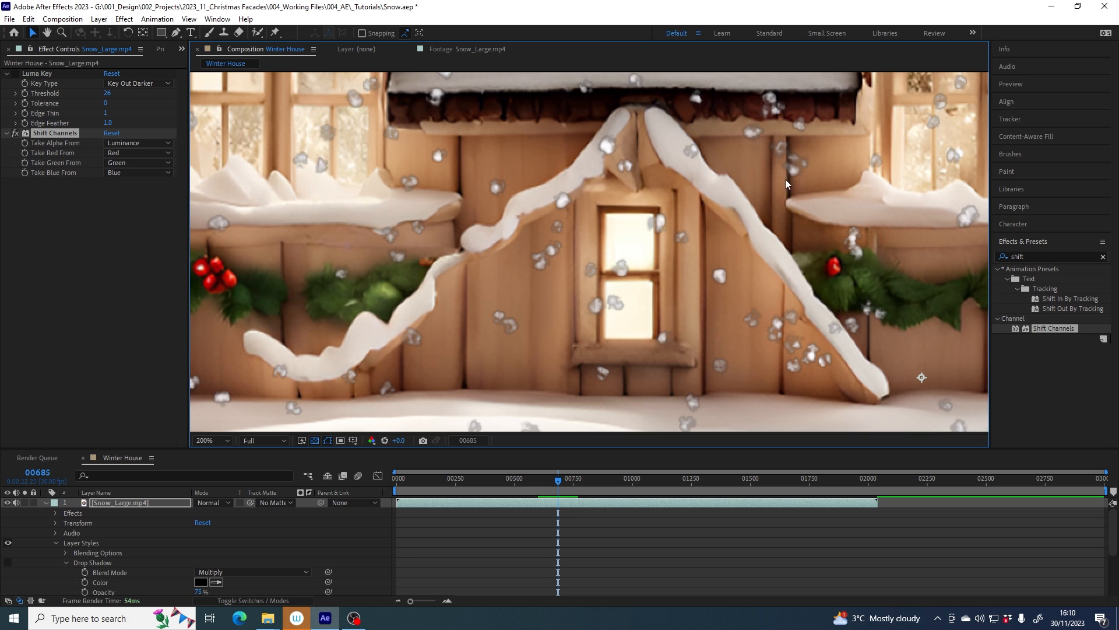
pyautogui.moveTo(198, 513)
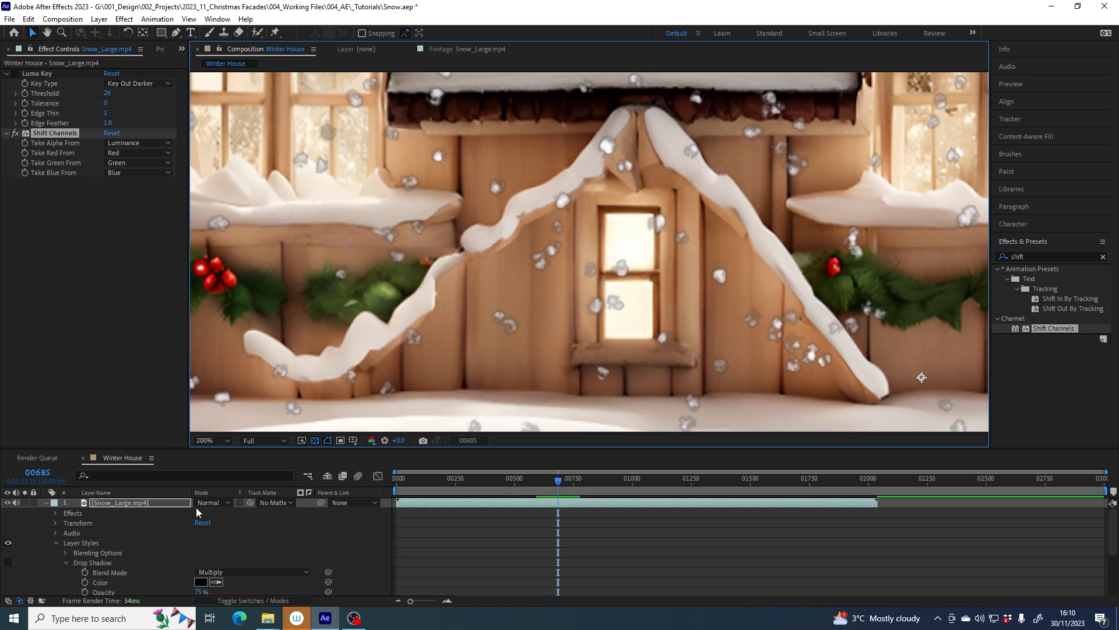
# Step: Switch the snow layer's blending mode to Screen for brighter flakes
pyautogui.click(211, 501)
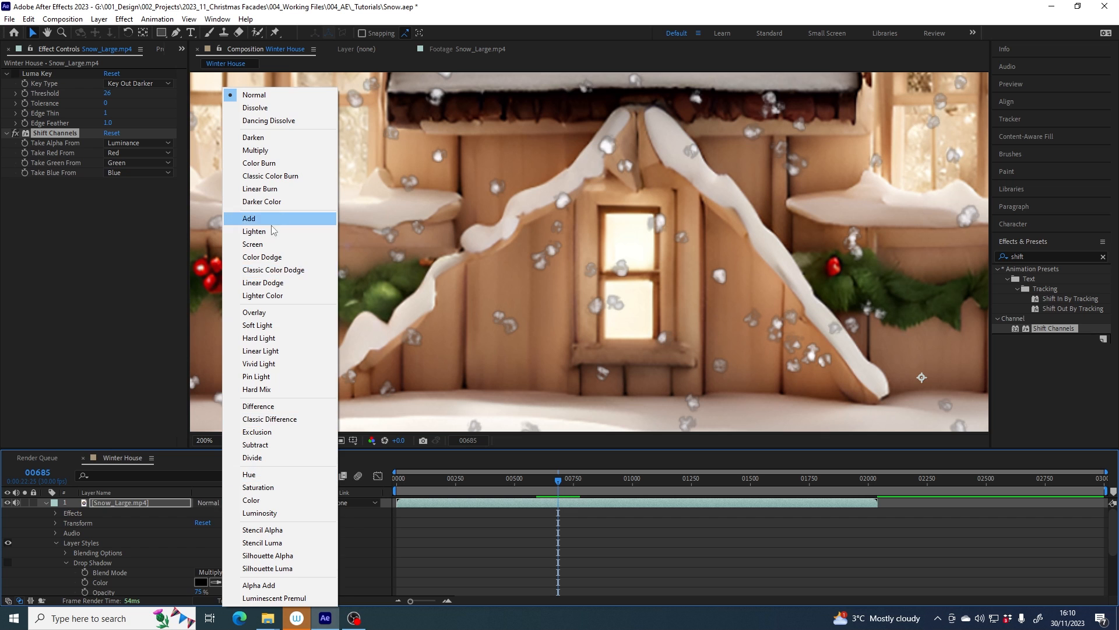
pyautogui.click(252, 244)
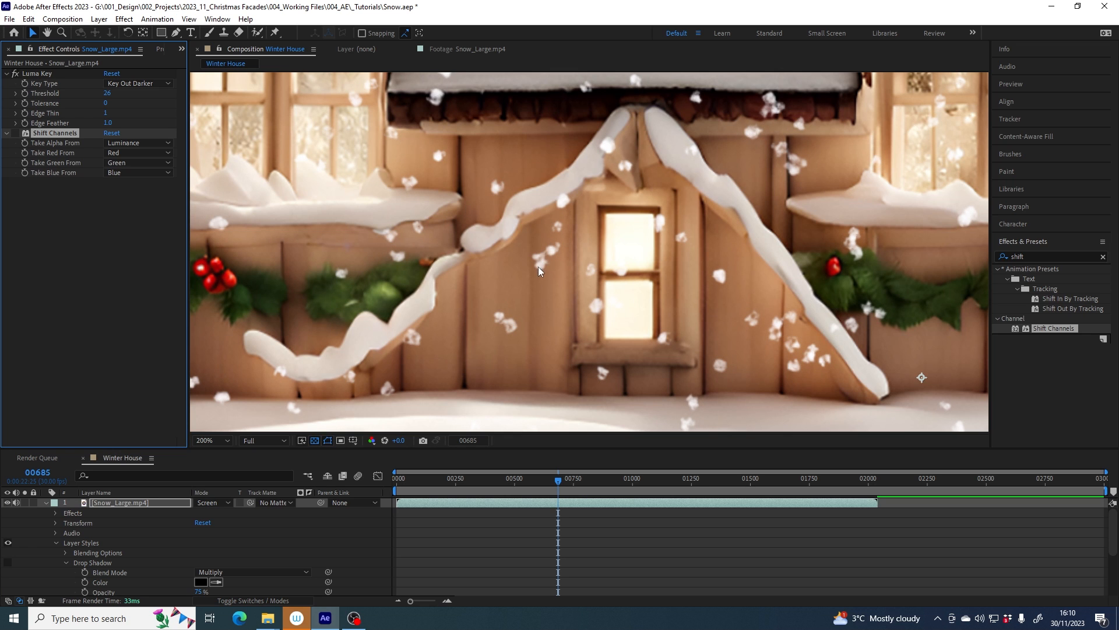
pyautogui.moveTo(710, 280)
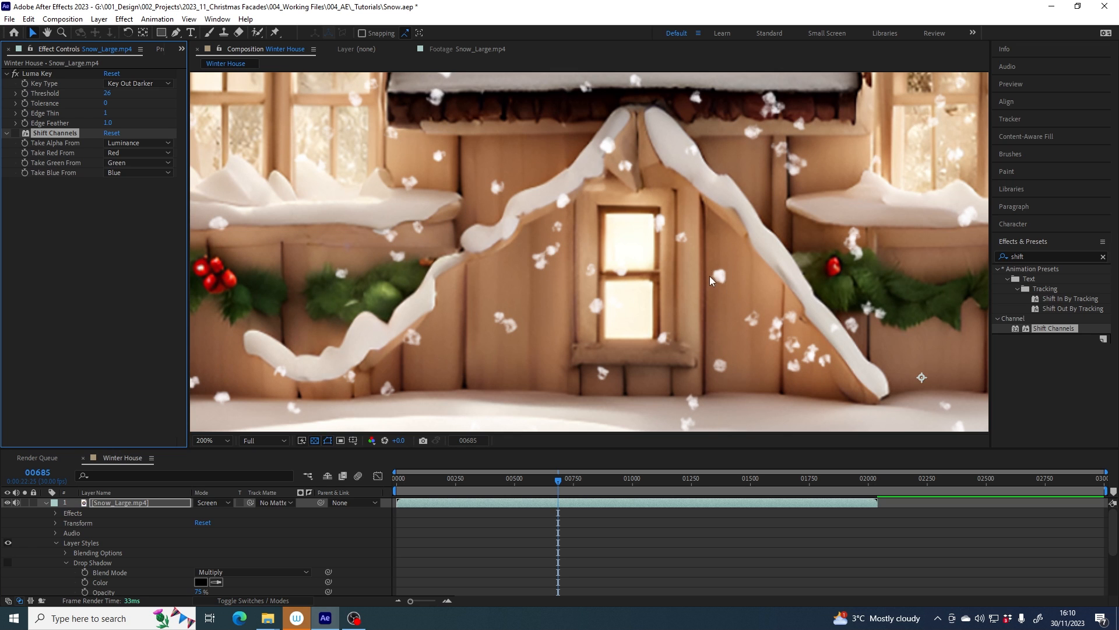
pyautogui.moveTo(781, 319)
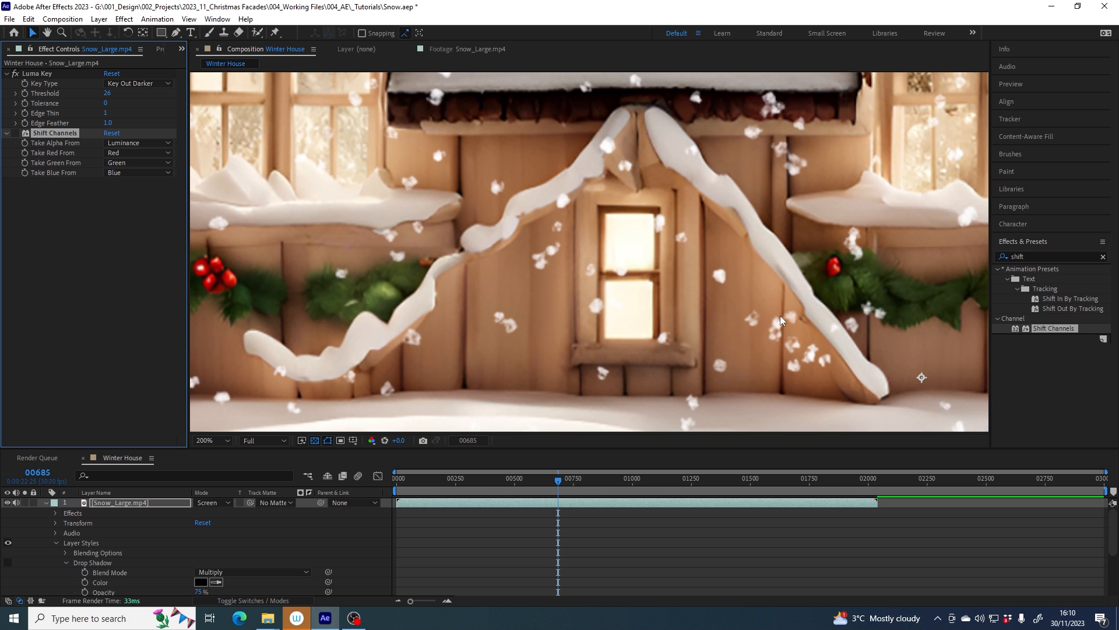
pyautogui.moveTo(865, 273)
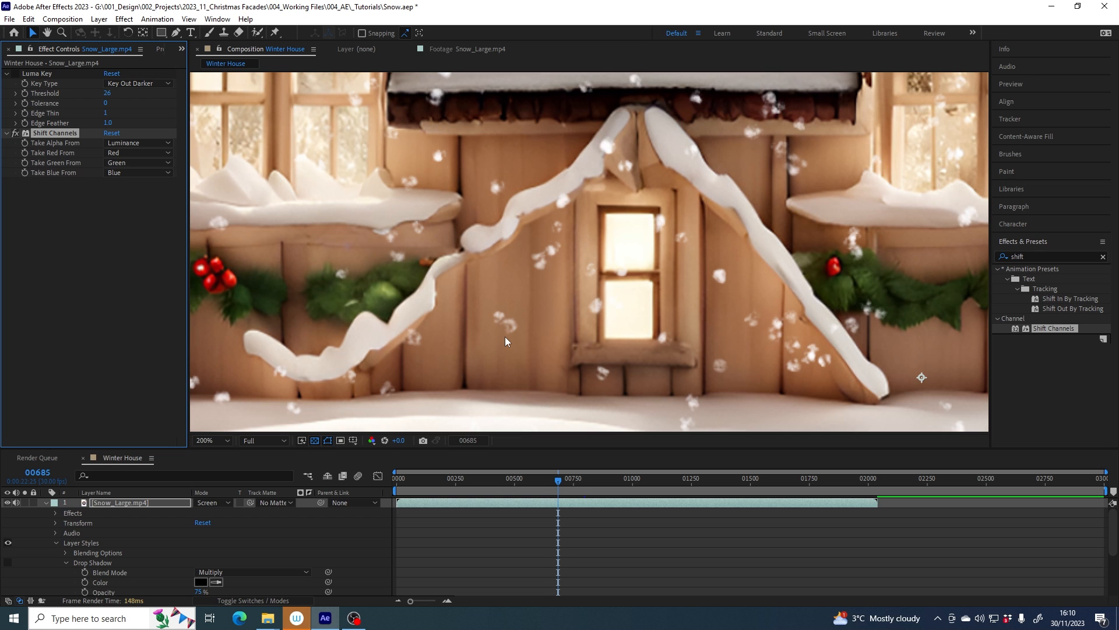
pyautogui.moveTo(496, 195)
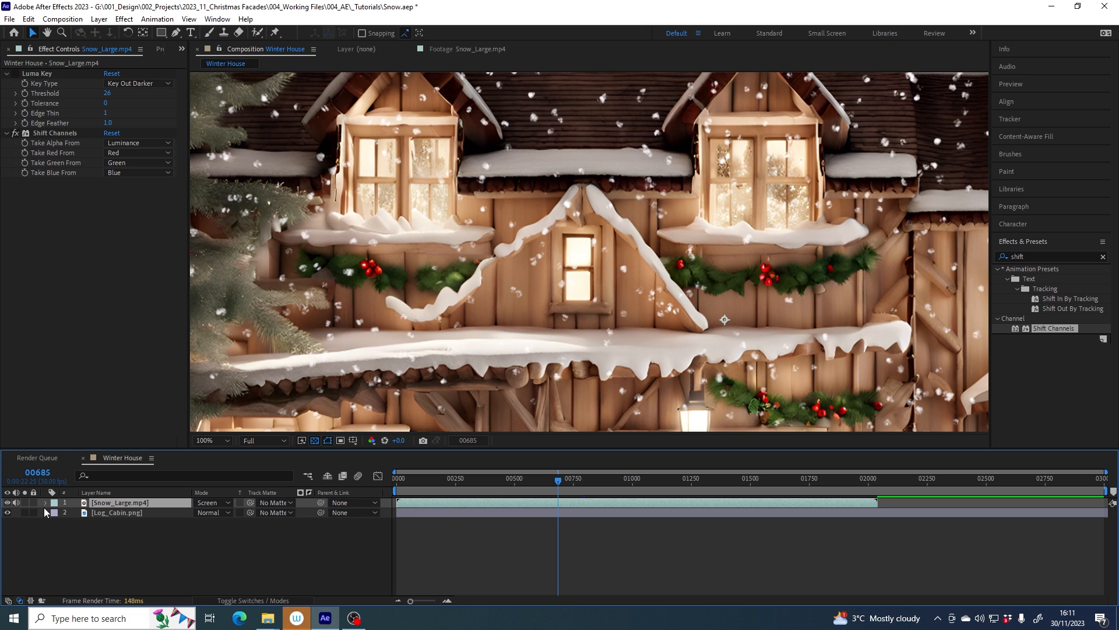
# Step: Expand the snow layer's Drop Shadow settings and raise the Size value
pyautogui.click(45, 501)
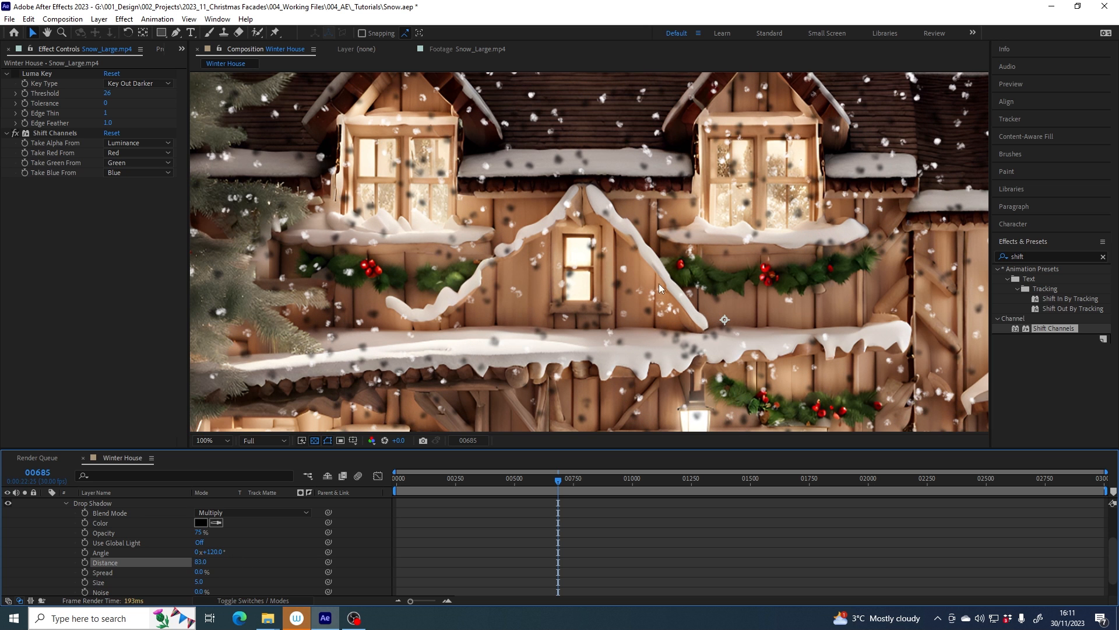
pyautogui.moveTo(537, 248)
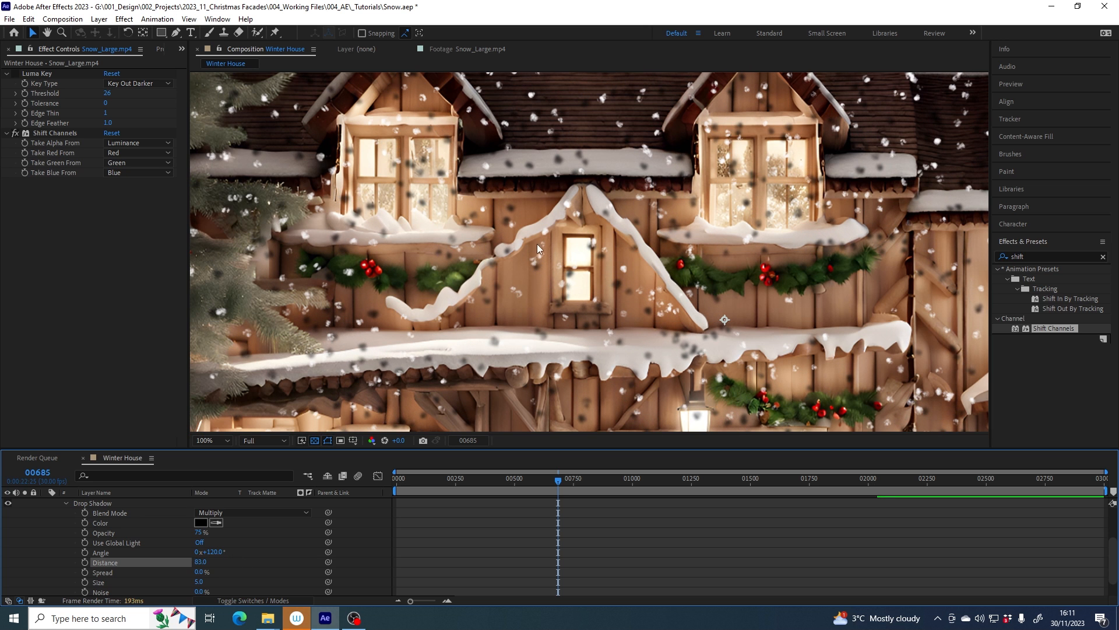
pyautogui.moveTo(505, 317)
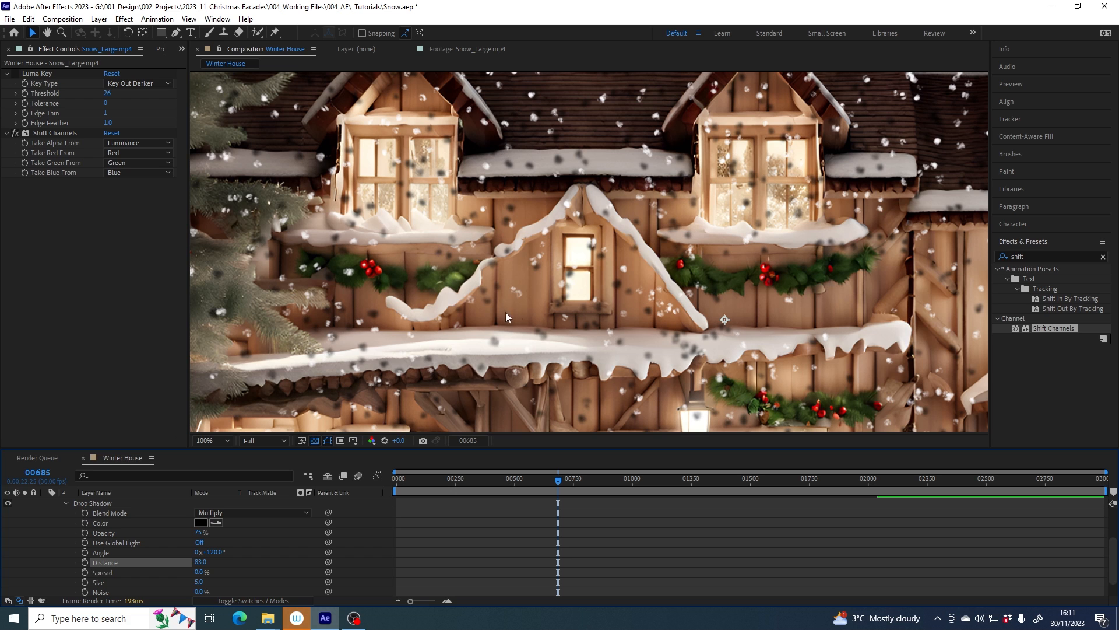
pyautogui.moveTo(615, 290)
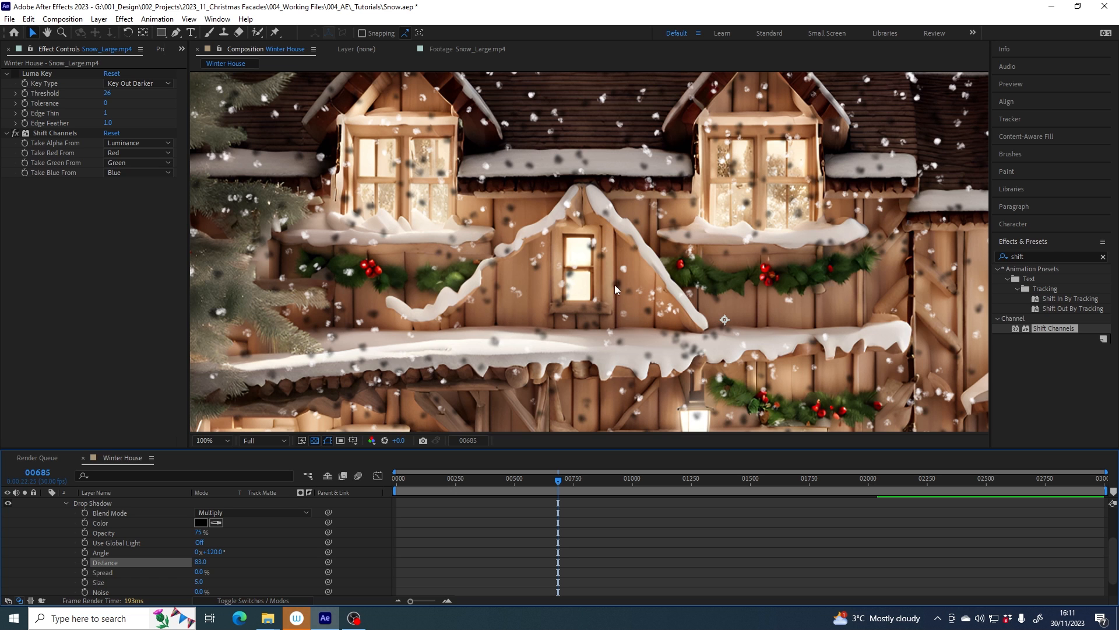
pyautogui.moveTo(643, 308)
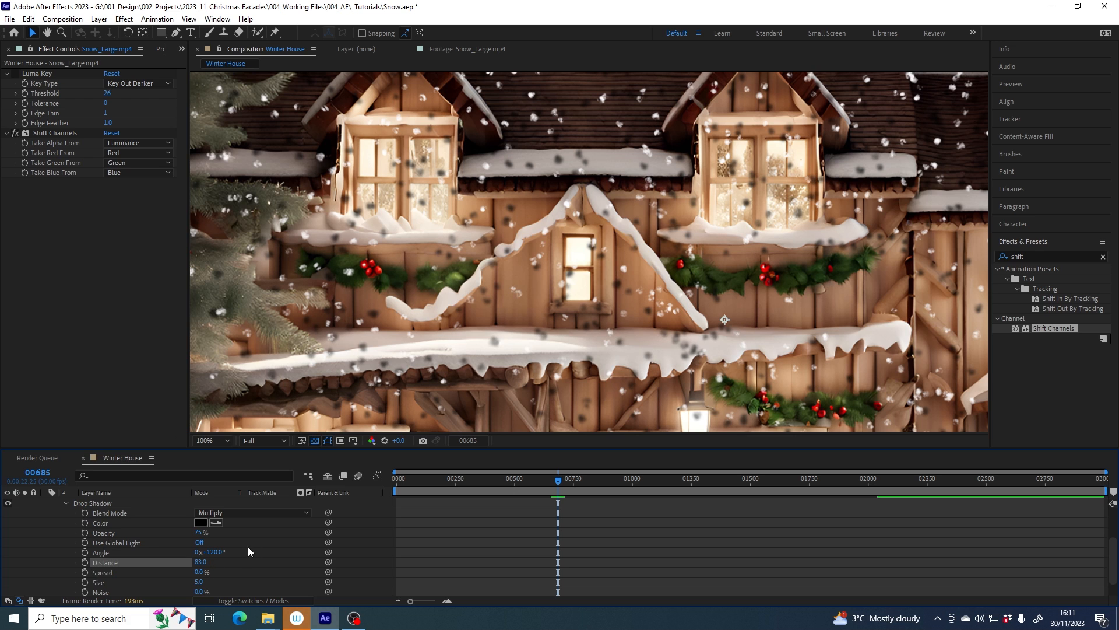
pyautogui.scroll(-3)
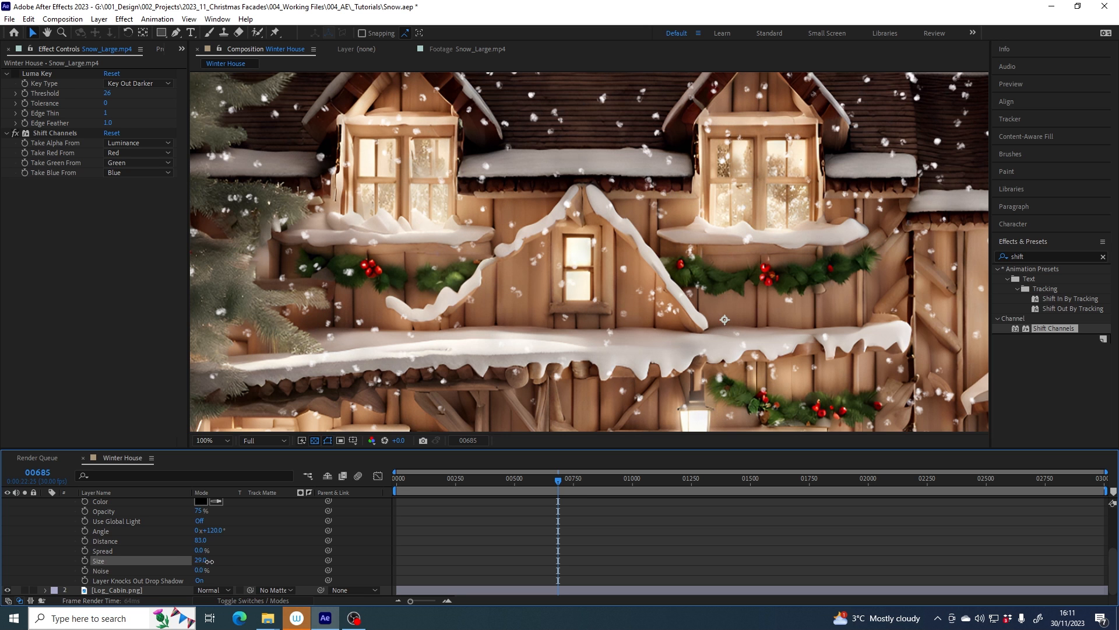
# Step: Reduce the drop shadow size back to 5 for a subtle shadow
pyautogui.moveTo(207, 561); pyautogui.dragTo(184, 563)
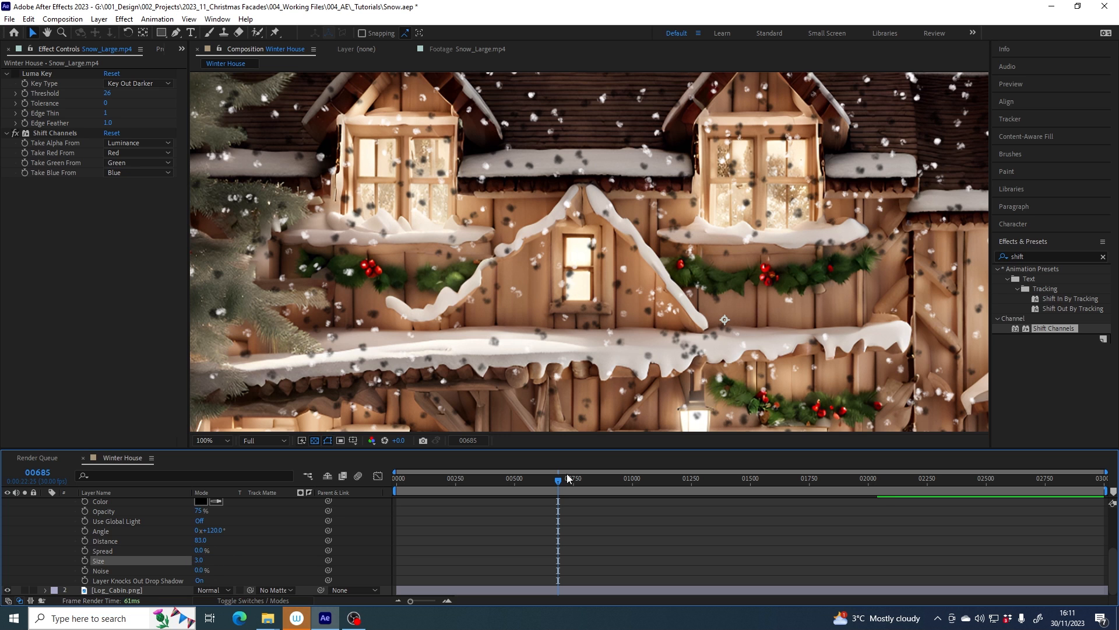
pyautogui.click(203, 561)
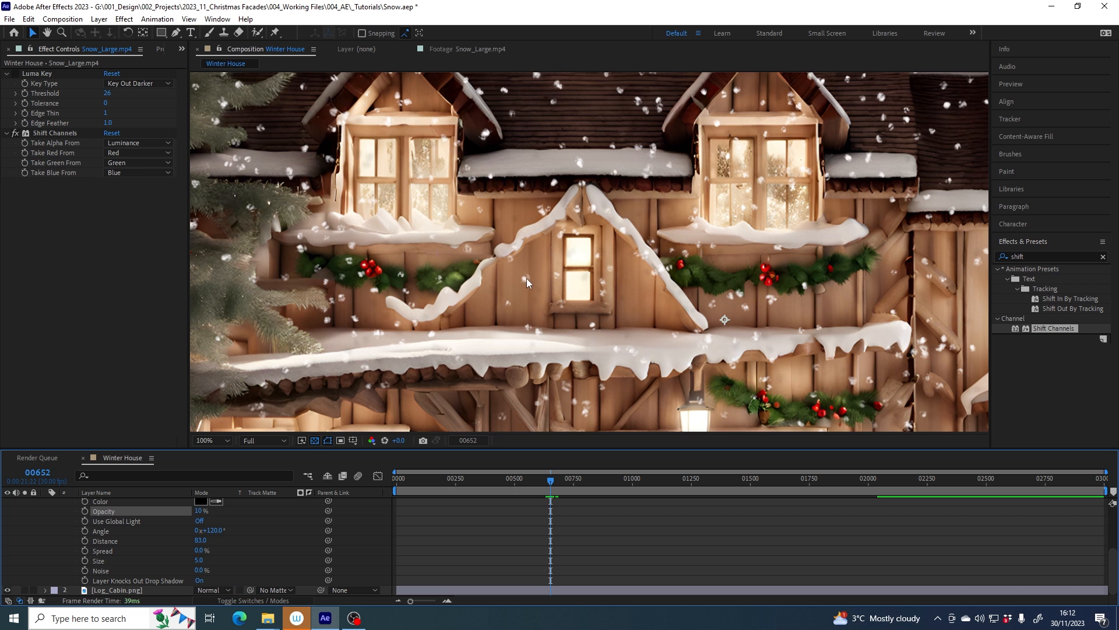
pyautogui.moveTo(633, 351)
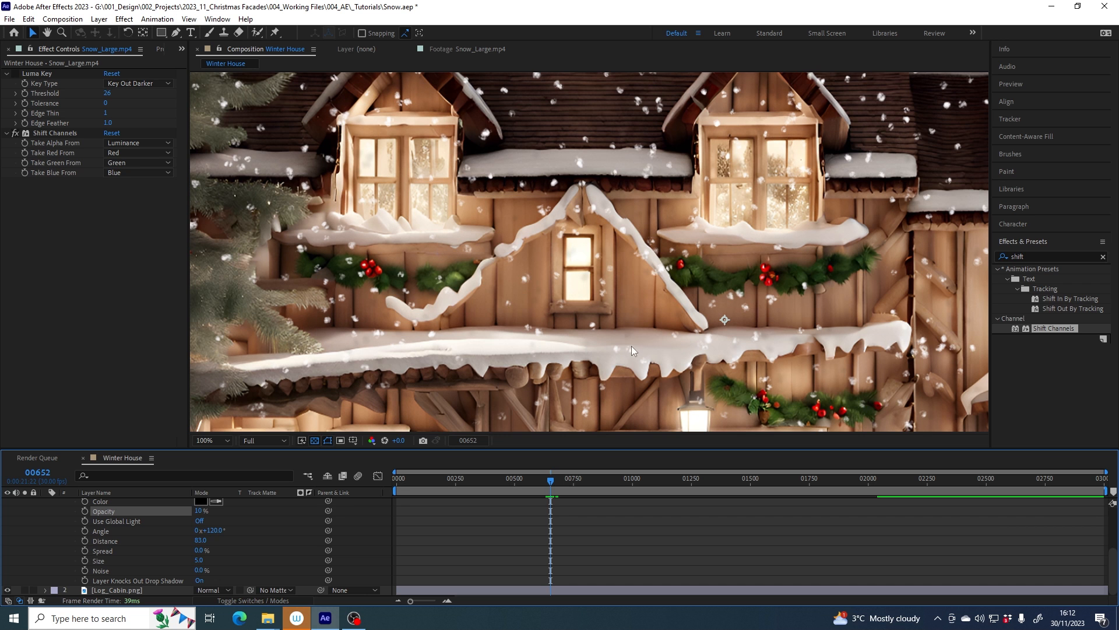
pyautogui.moveTo(556, 475)
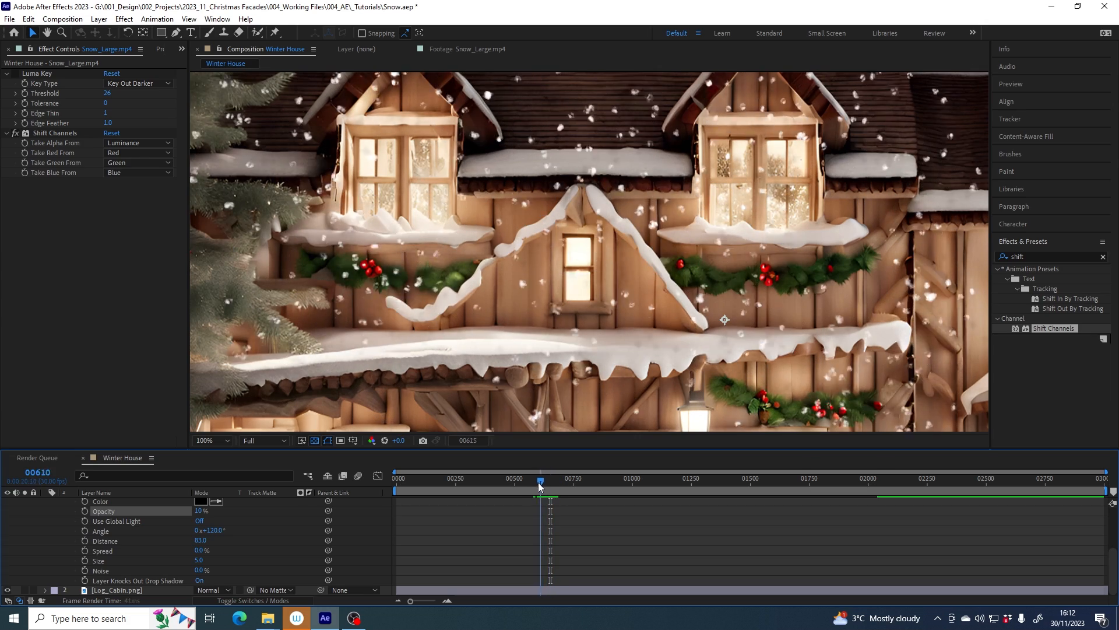
pyautogui.moveTo(540, 482); pyautogui.dragTo(561, 482)
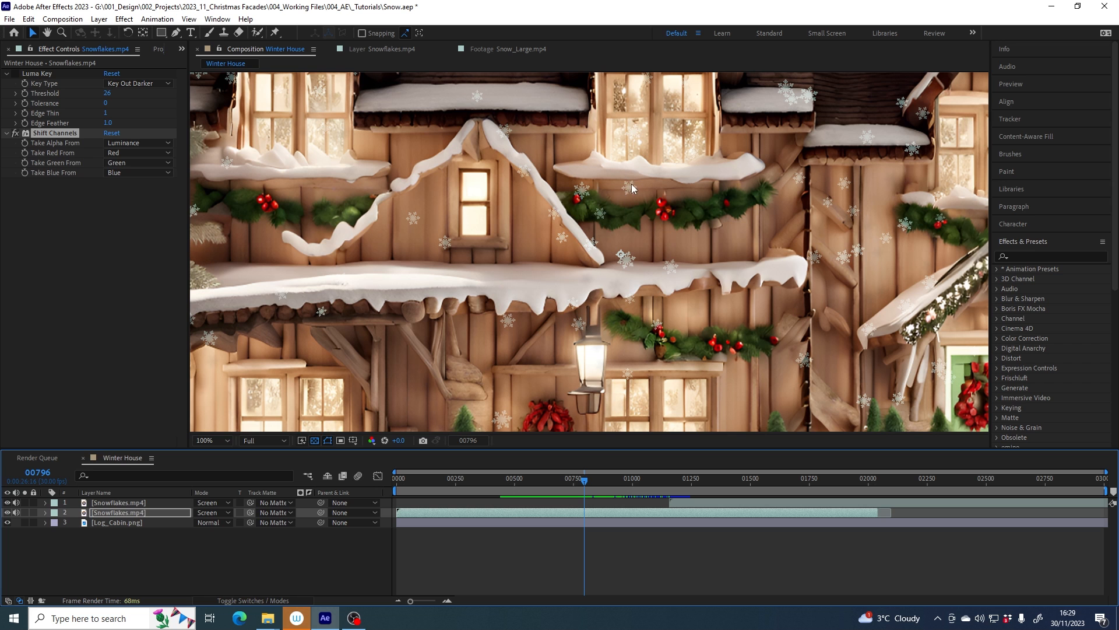
pyautogui.moveTo(524, 351)
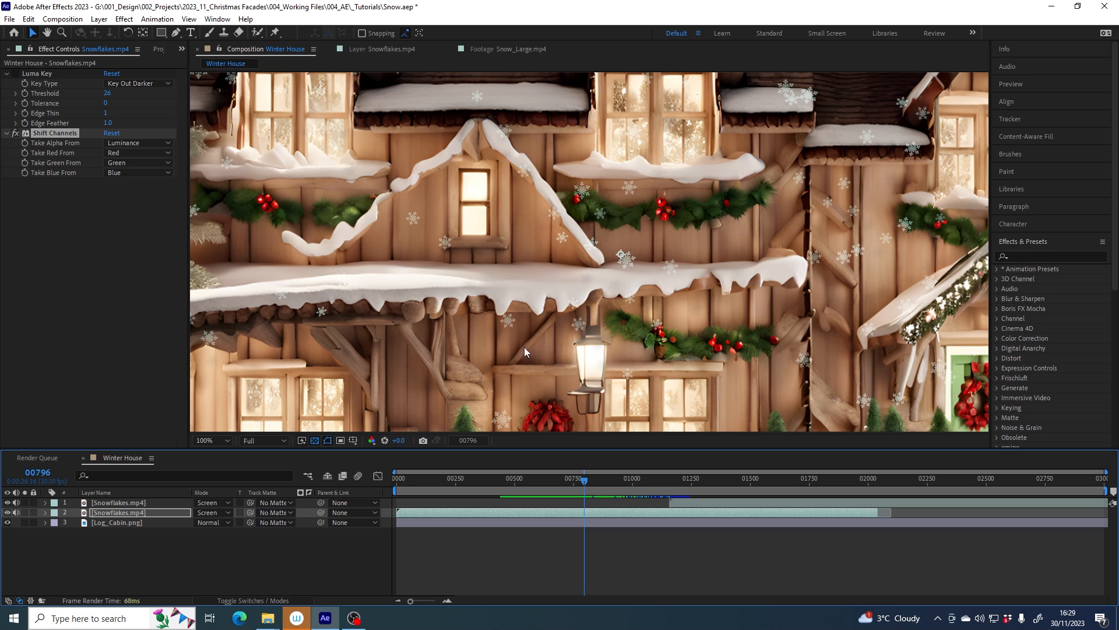
pyautogui.click(398, 49)
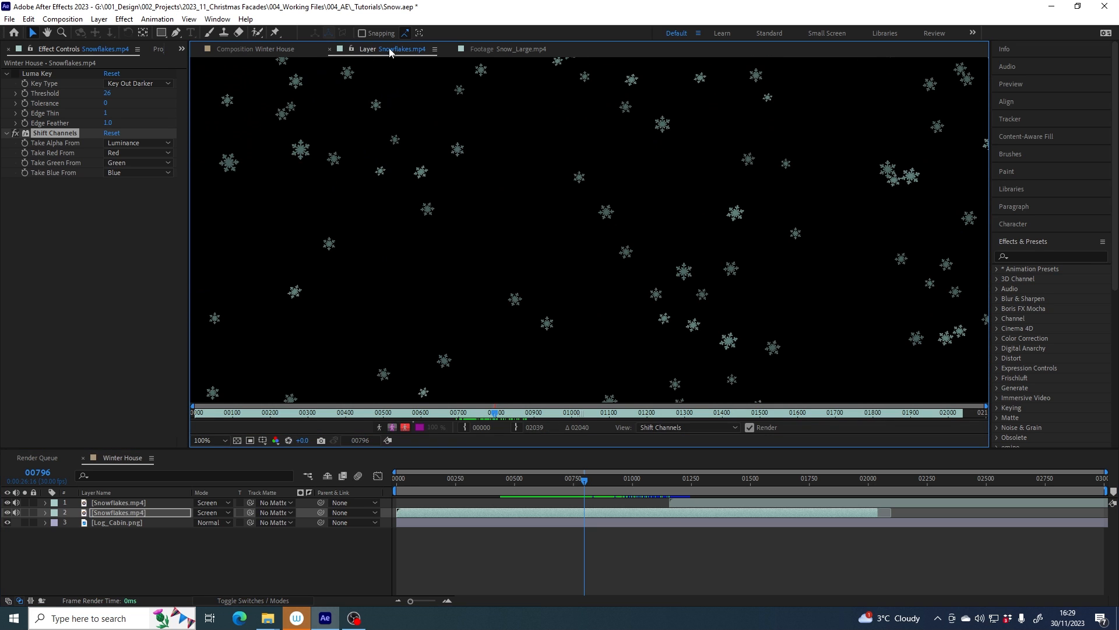
pyautogui.moveTo(734, 213)
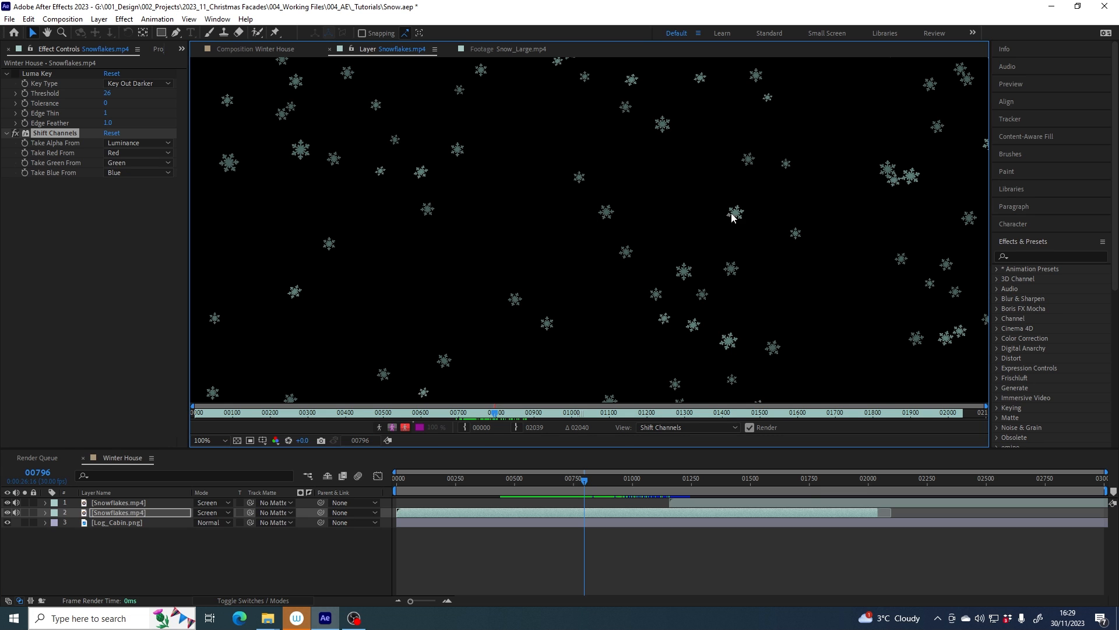
pyautogui.moveTo(735, 218)
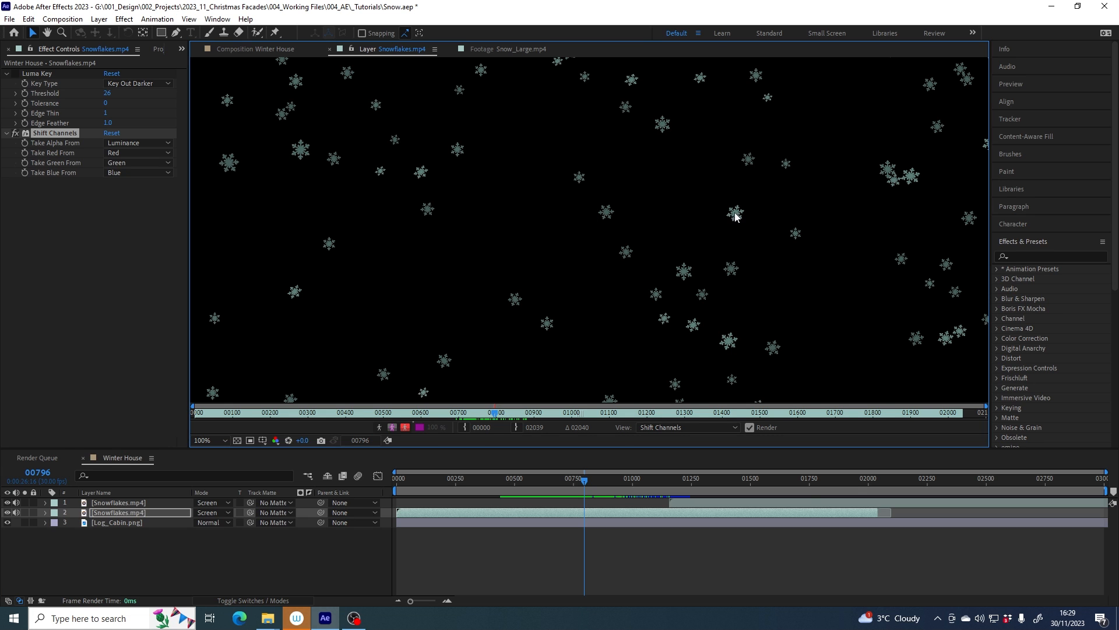
pyautogui.moveTo(756, 231)
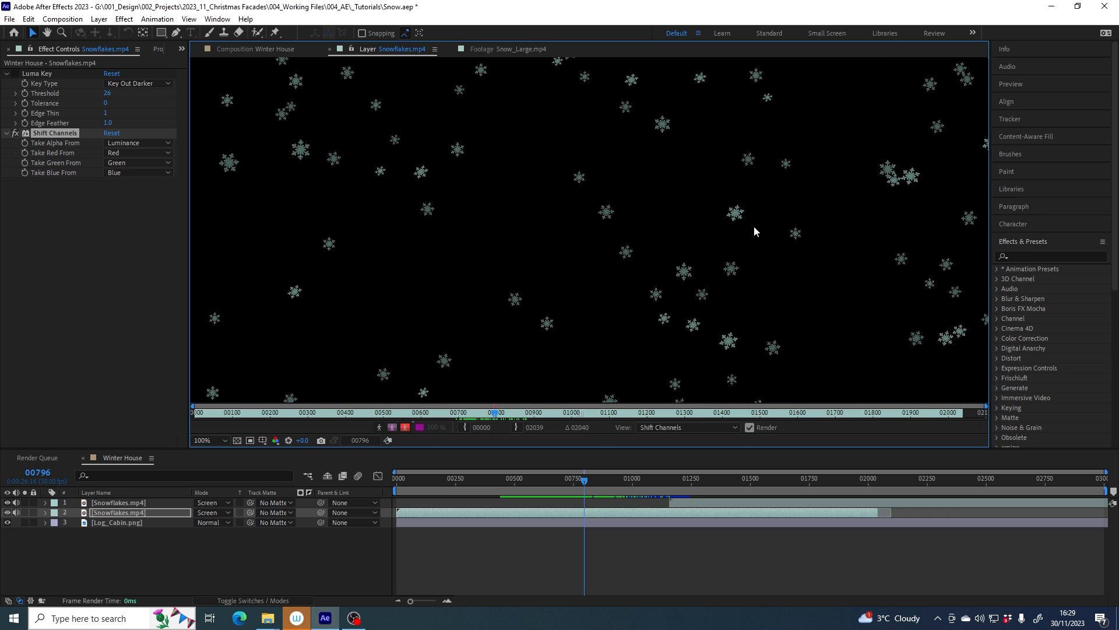
pyautogui.moveTo(750, 238)
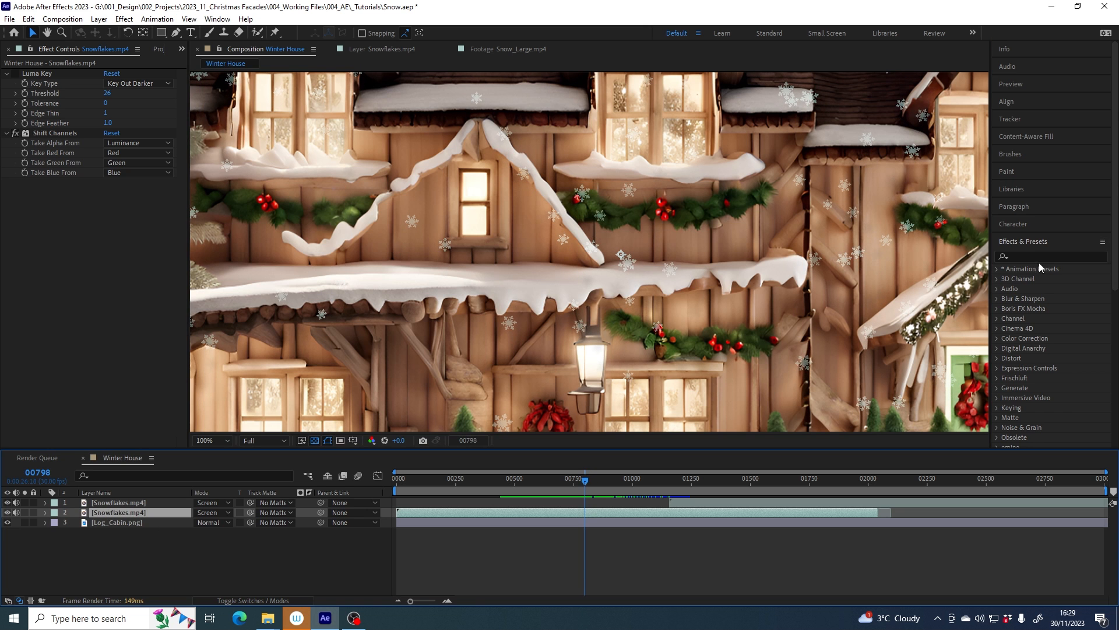
# Step: Apply Curves to the snowflakes and raise the Alpha channel curve steeply
pyautogui.write('curv')
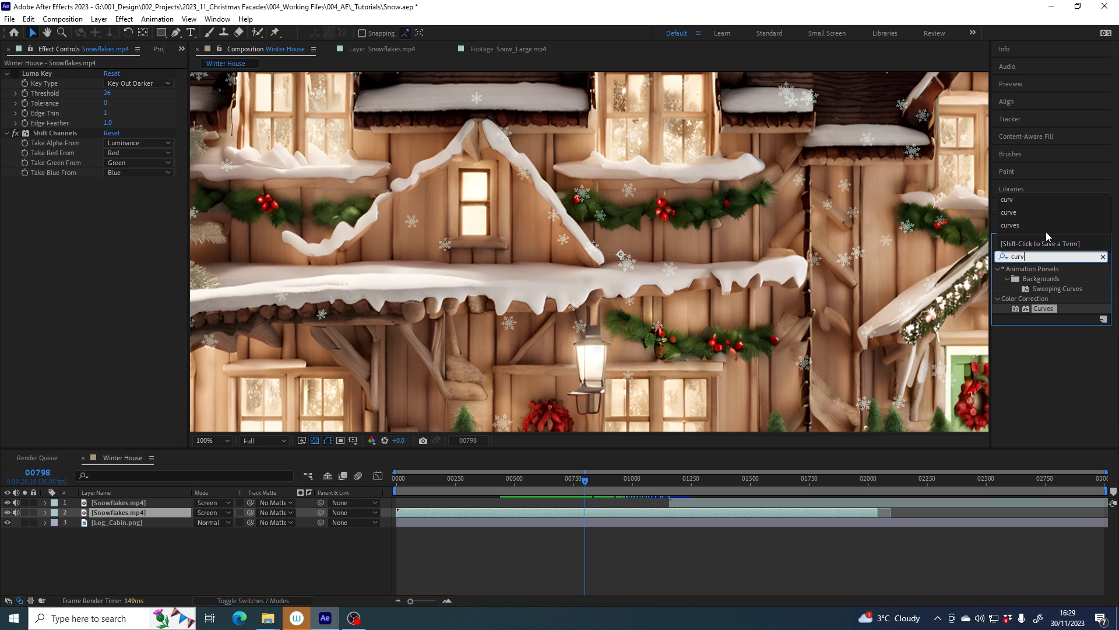
pyautogui.doubleClick(1043, 308)
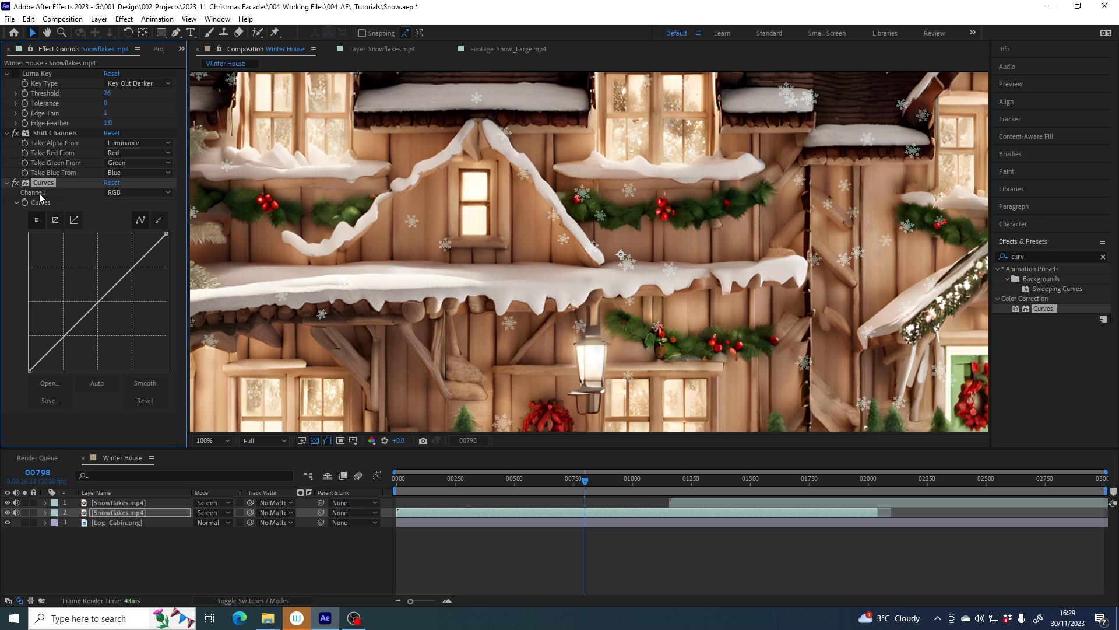
pyautogui.click(137, 193)
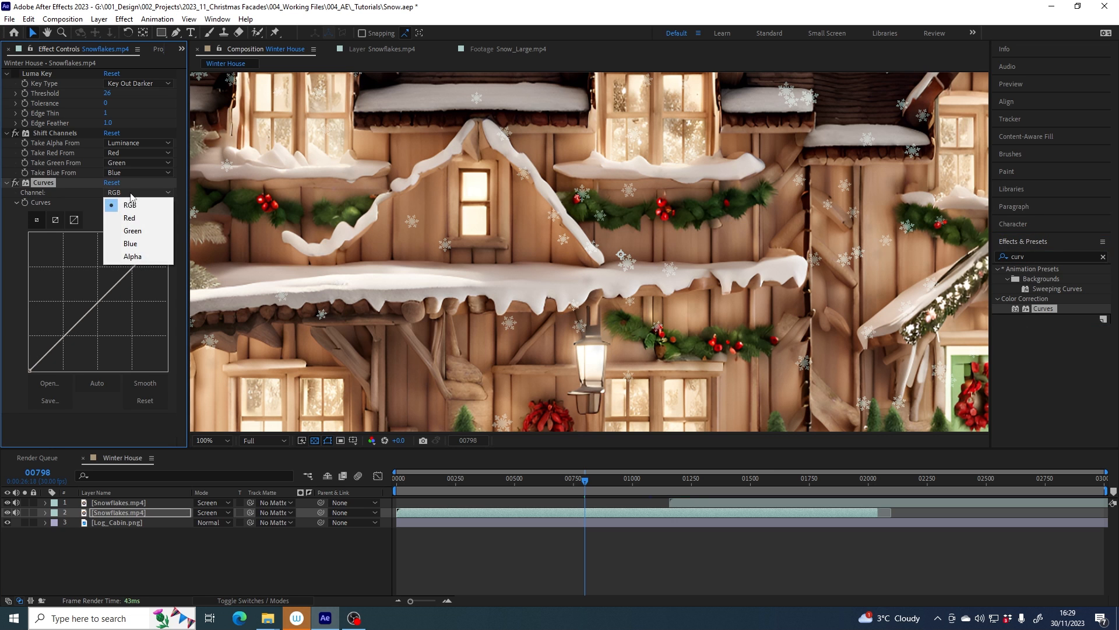
pyautogui.click(132, 256)
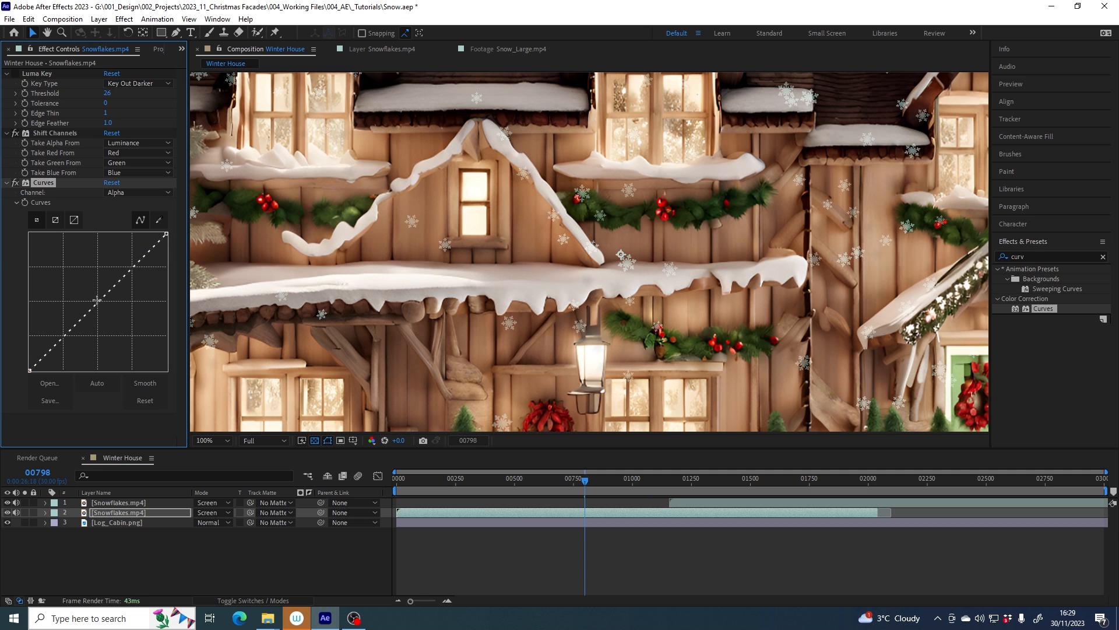
pyautogui.click(98, 303)
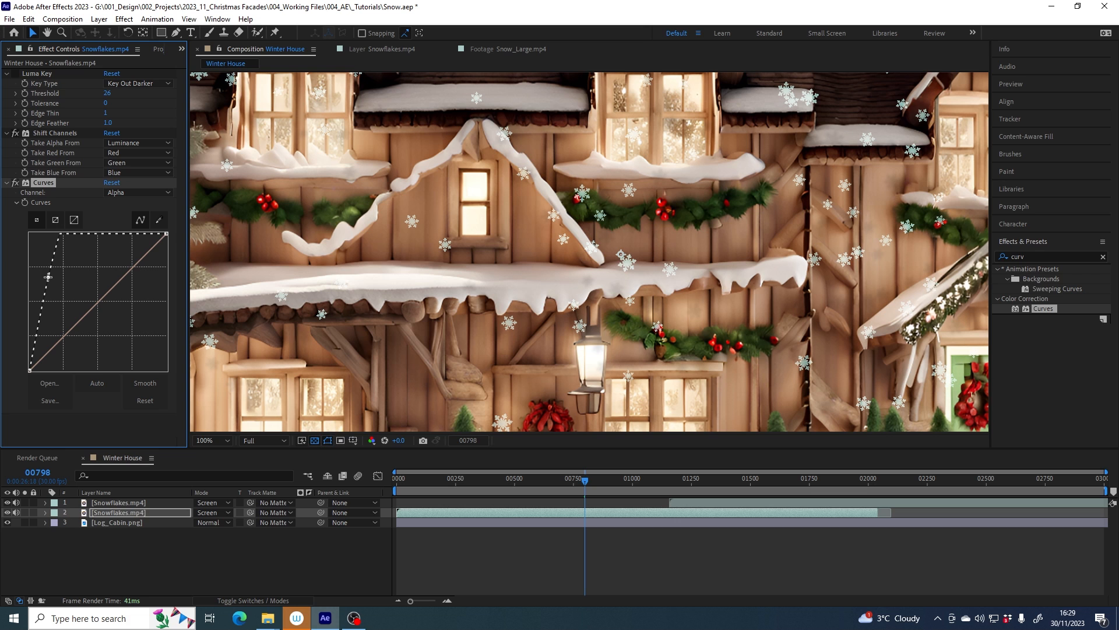
pyautogui.moveTo(628, 190)
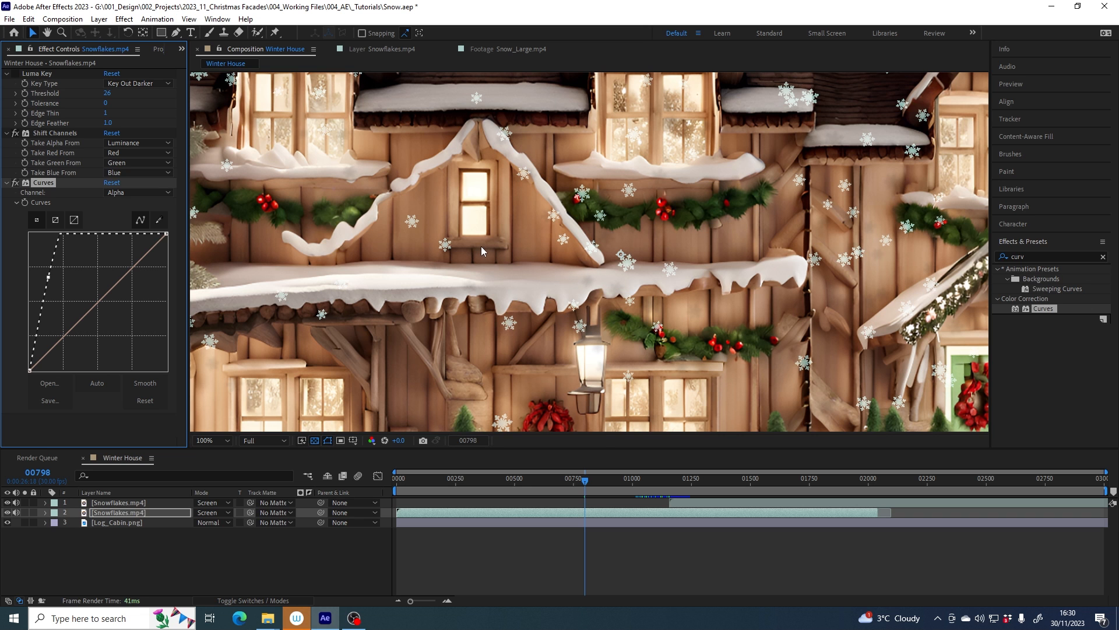
# Step: Fit the whole composition in view and scrub to later moments of the snowfall
pyautogui.click(207, 440)
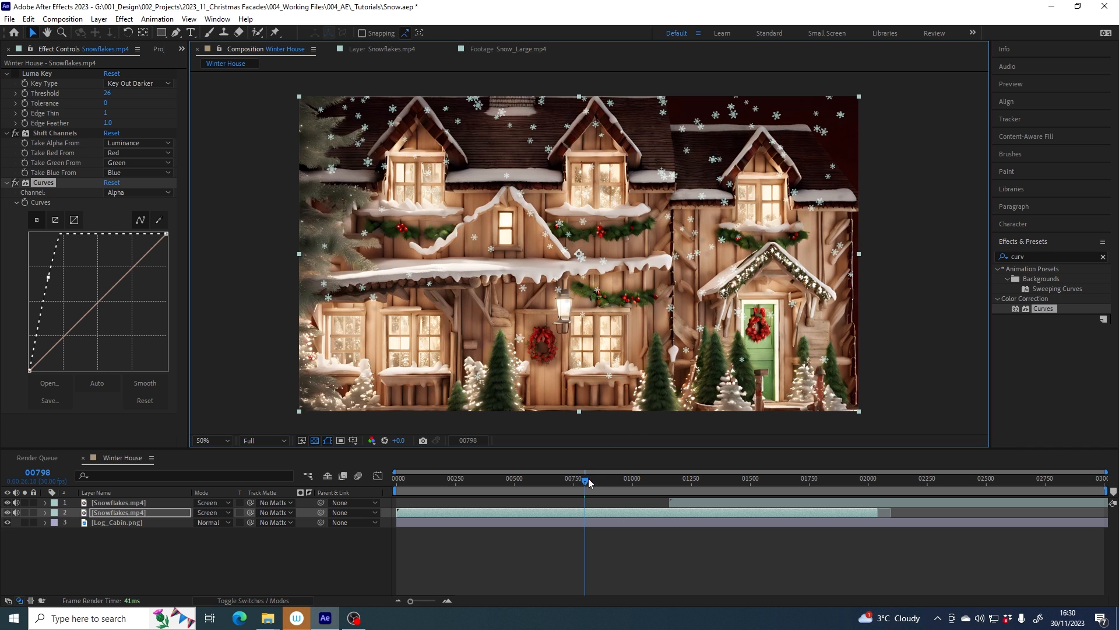
pyautogui.moveTo(585, 478); pyautogui.dragTo(555, 478)
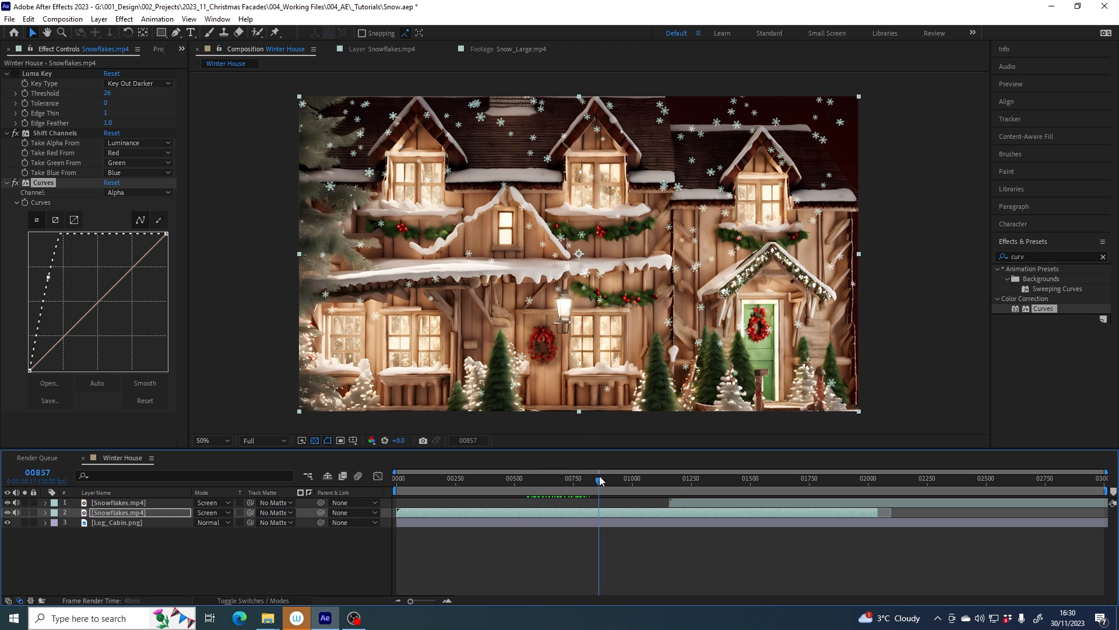
pyautogui.moveTo(600, 478); pyautogui.dragTo(590, 478)
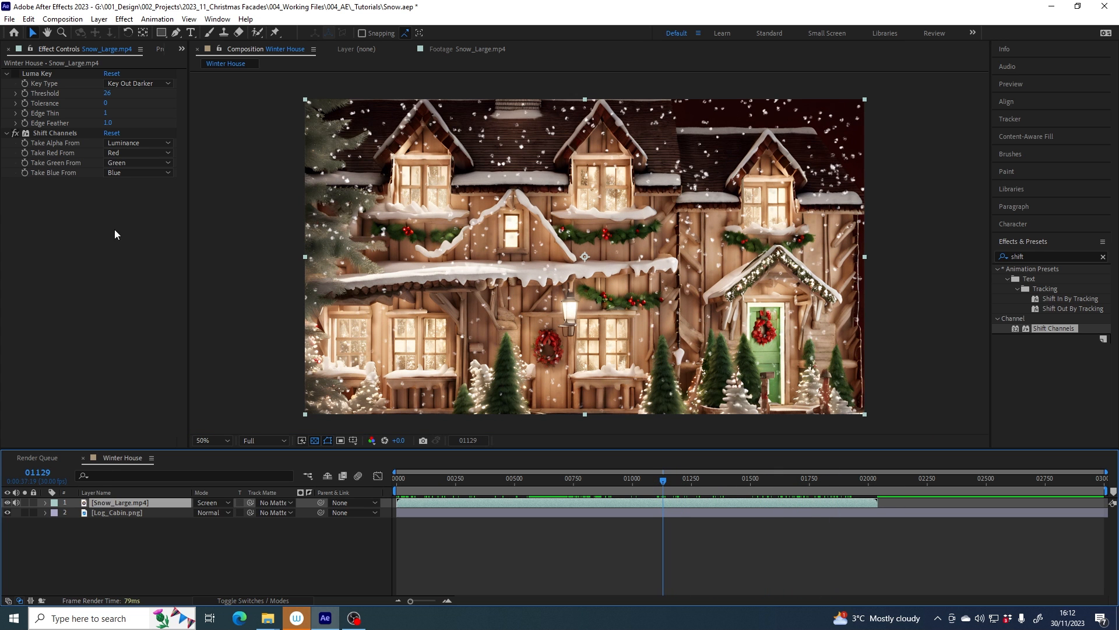
# Step: Duplicate Snow_Large.mp4 via Edit > Duplicate and check snowfall near the timeline's end
pyautogui.click(28, 19)
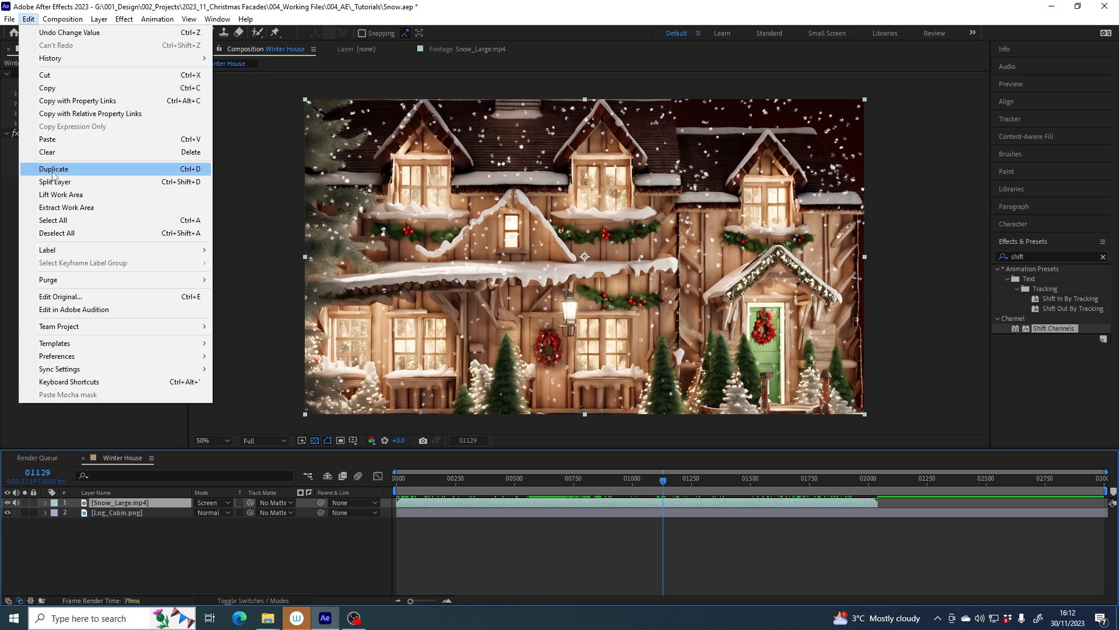
pyautogui.click(54, 168)
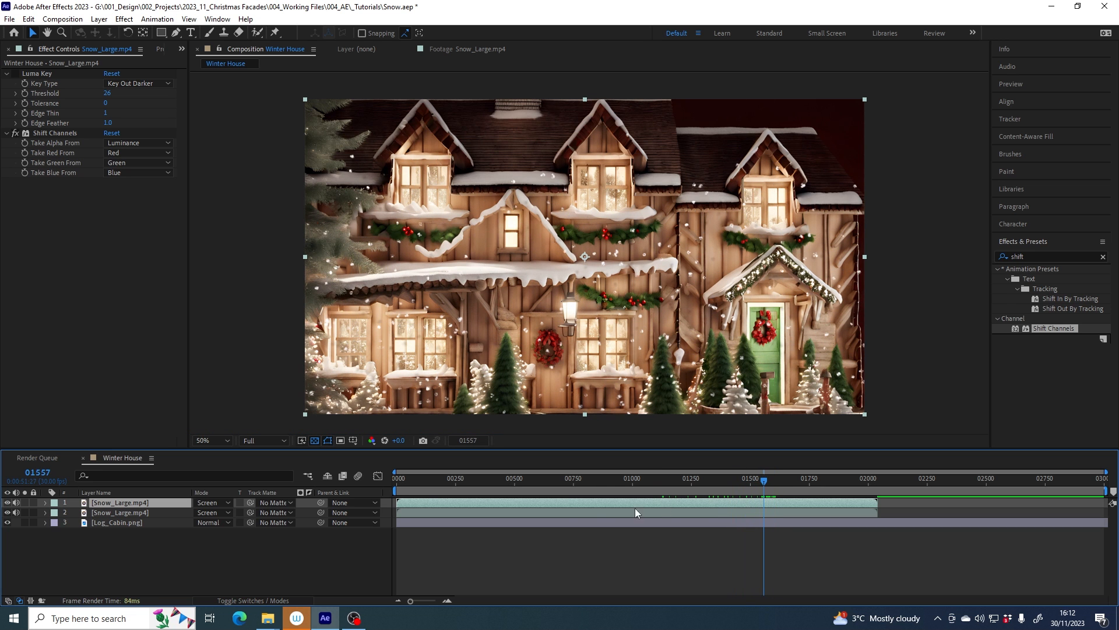
pyautogui.moveTo(504, 507)
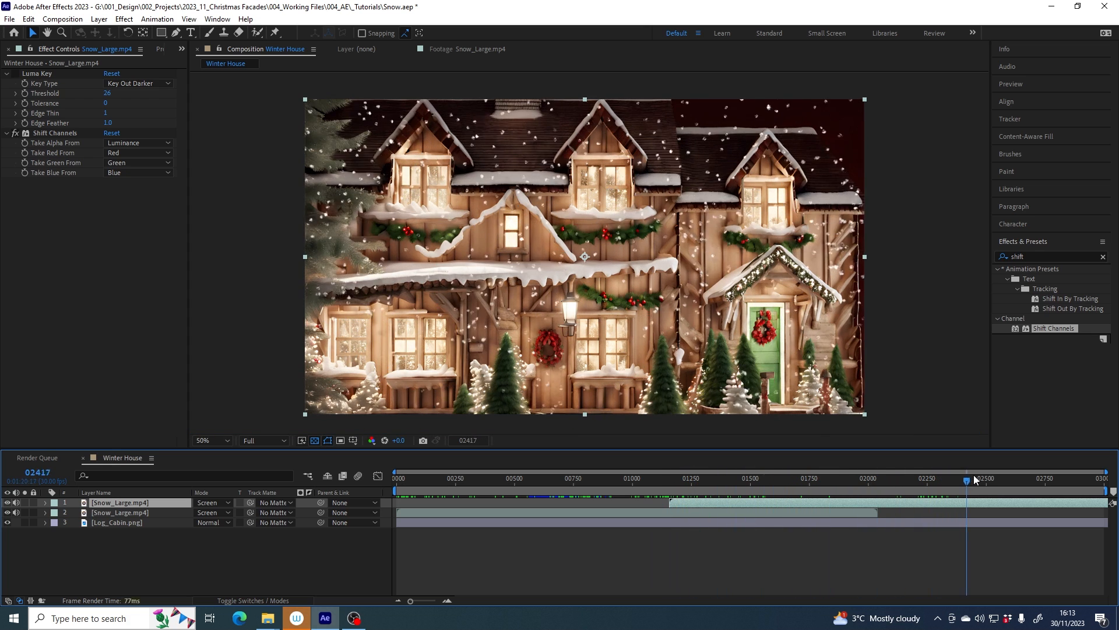
pyautogui.moveTo(968, 478); pyautogui.dragTo(1008, 478)
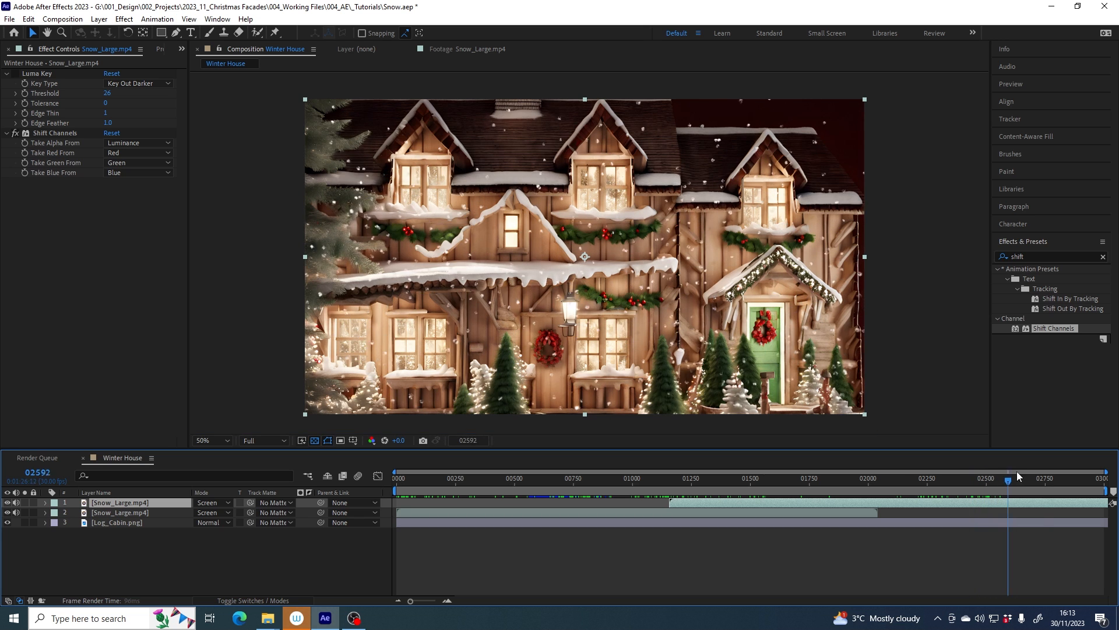